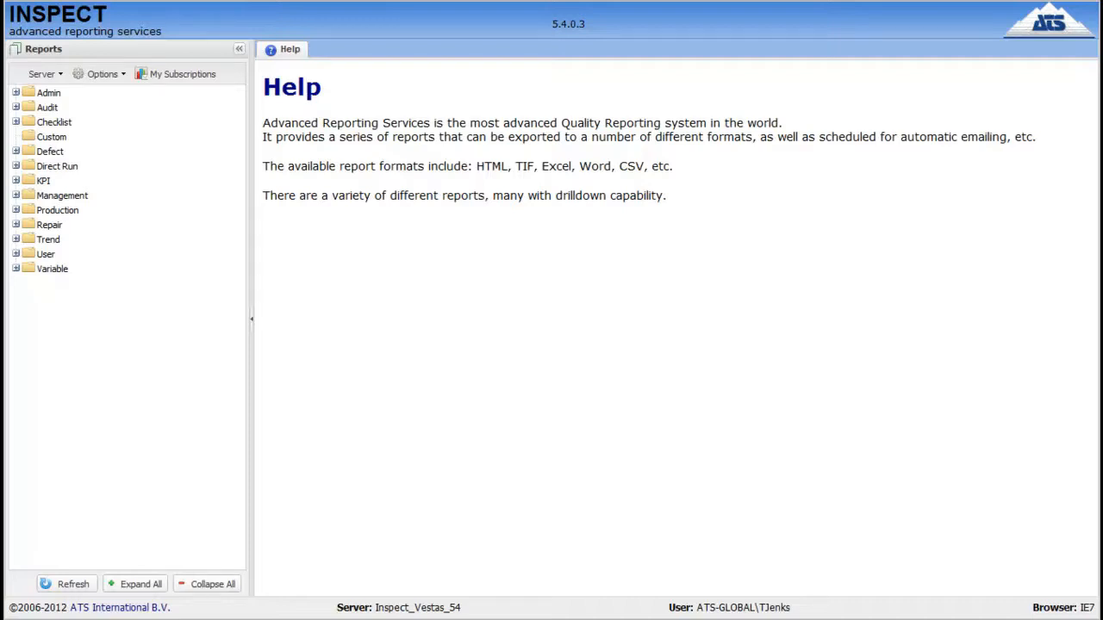
mouse_move(596, 314)
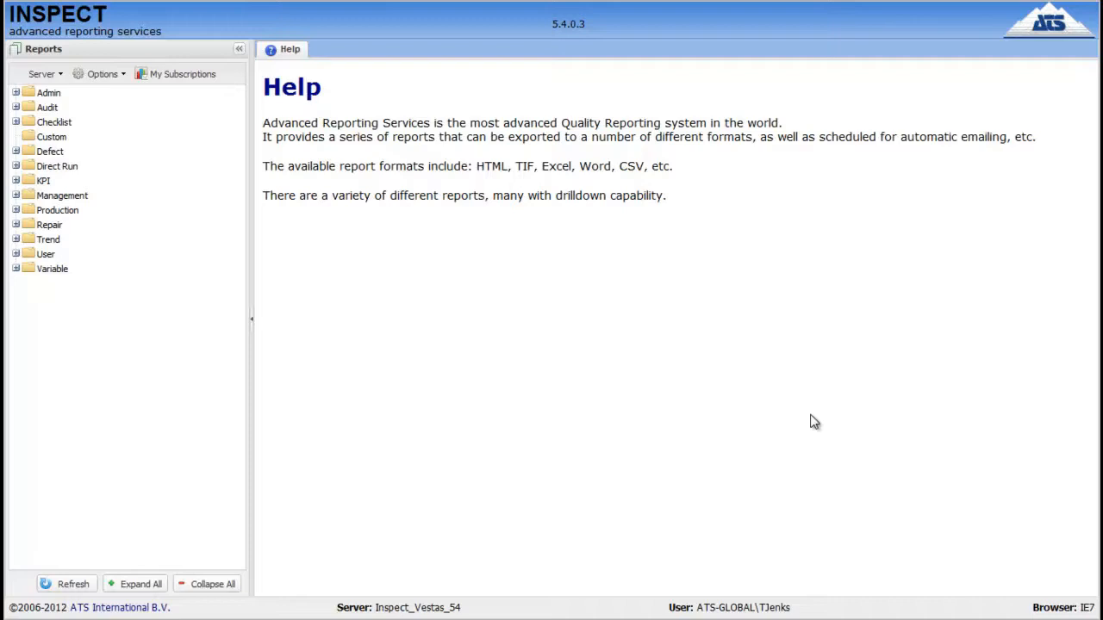
mouse_move(815, 411)
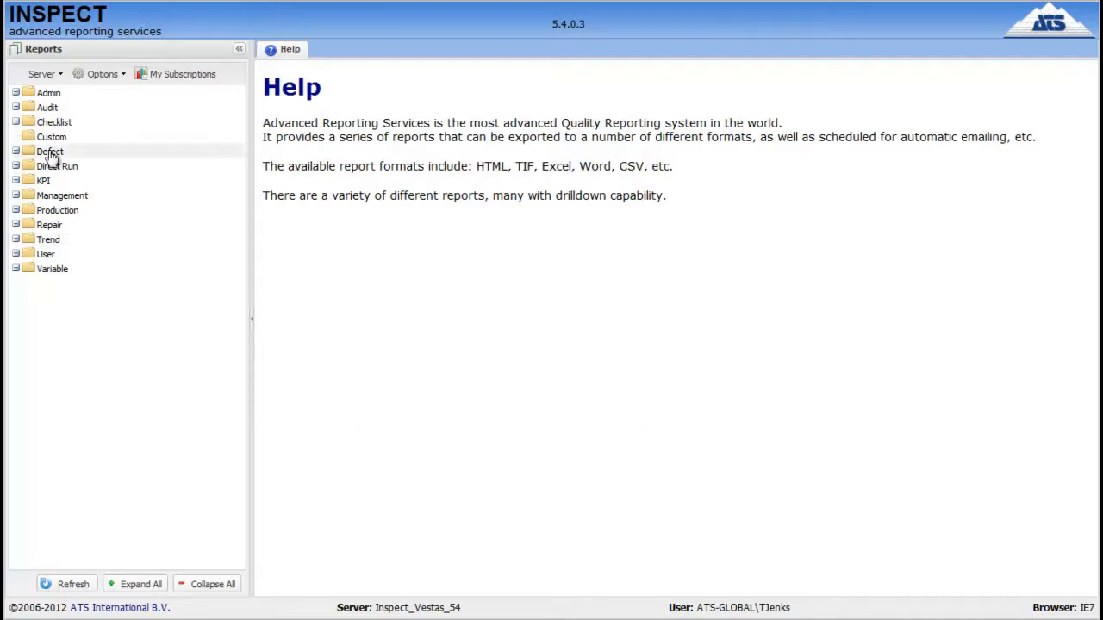
mouse_move(26, 280)
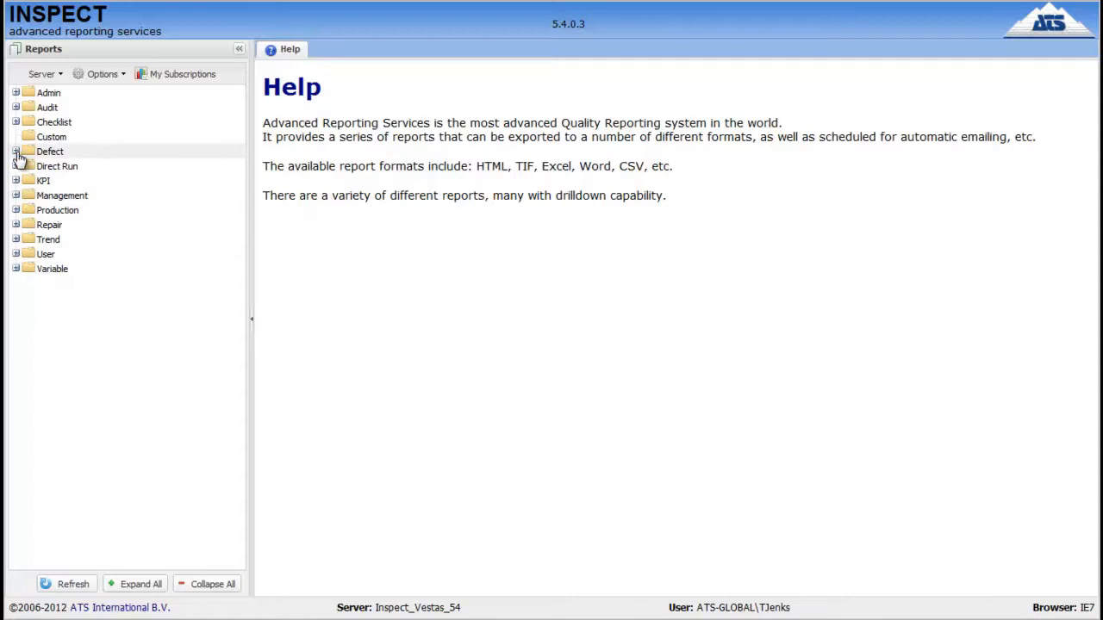
Step: Expand the Defect report category to list Concern Ranking through Top Defects by Responsible Area
click(16, 150)
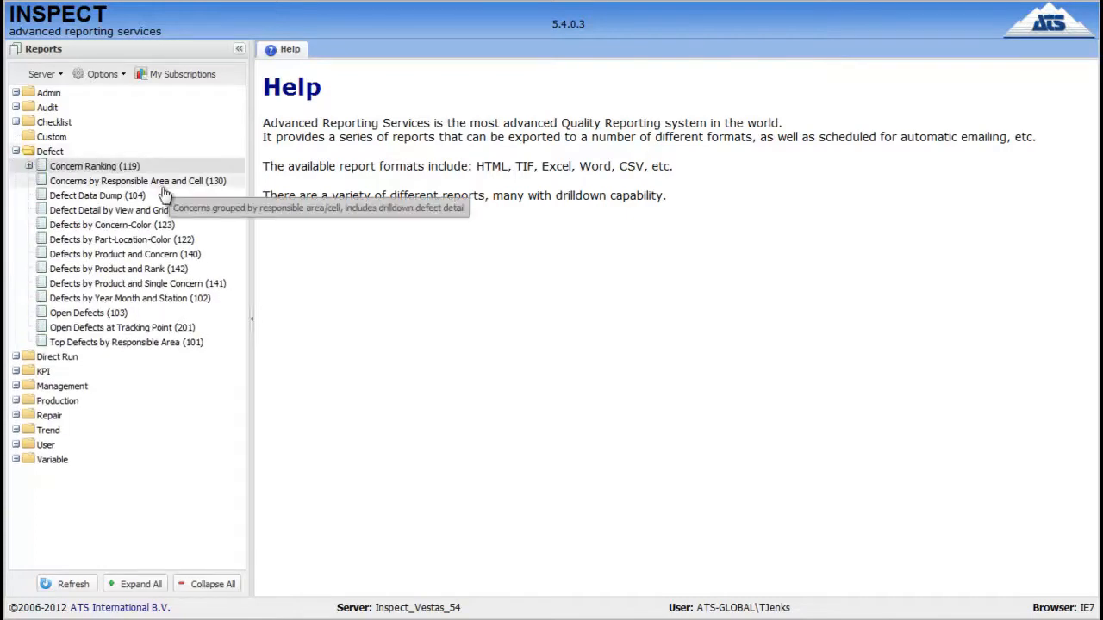
mouse_move(111, 289)
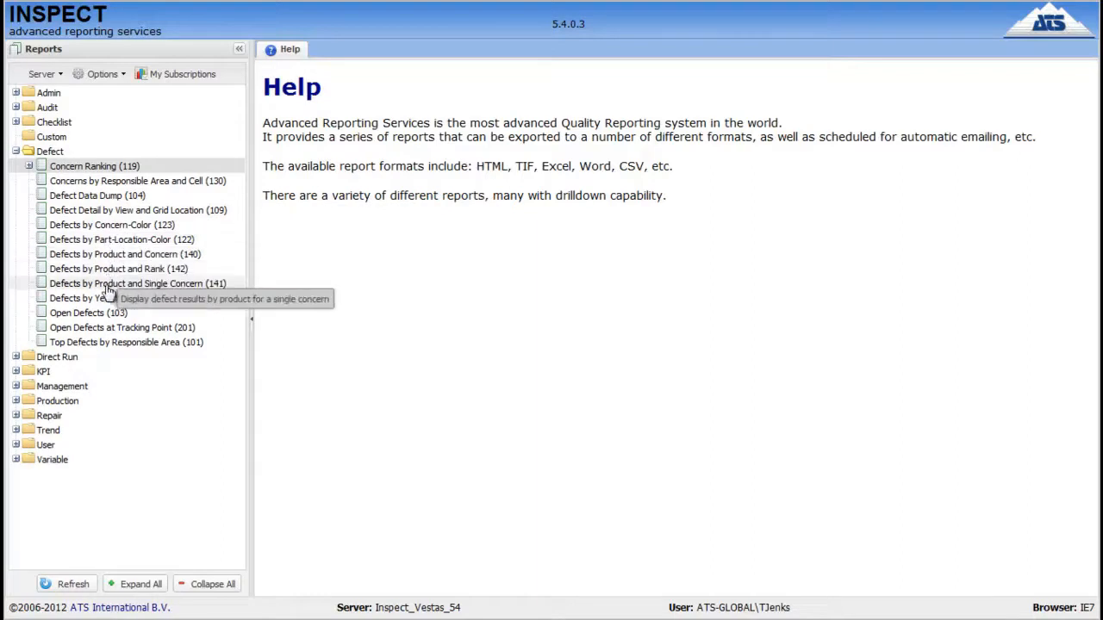
mouse_move(86, 181)
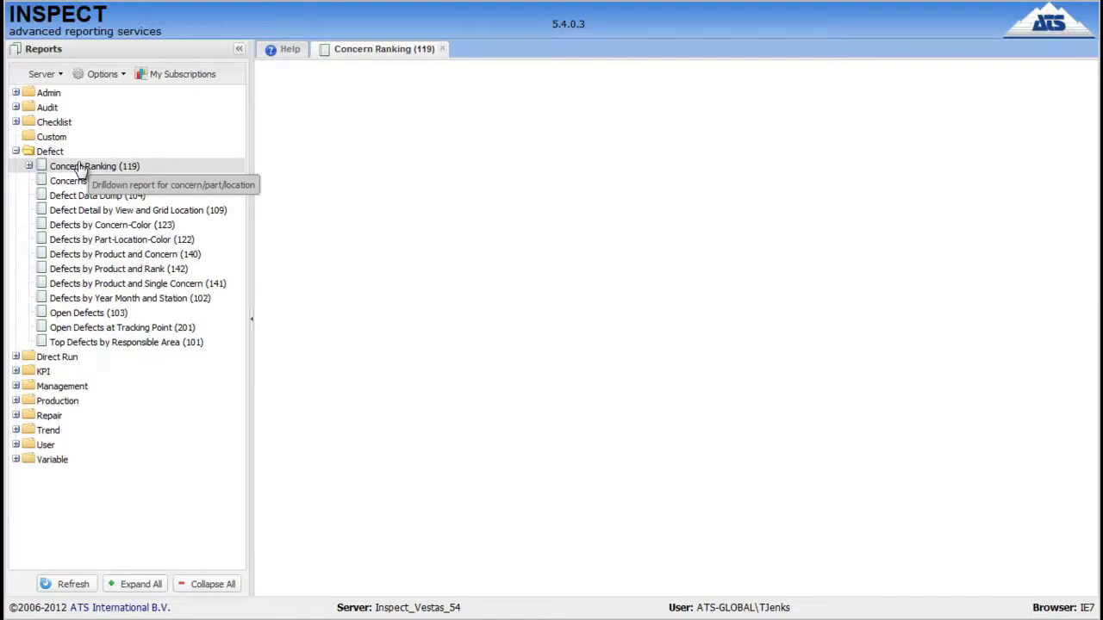
Step: Set the Concern Ranking date range to All Dates, 01/01/90 to 31/12/20
click(95, 165)
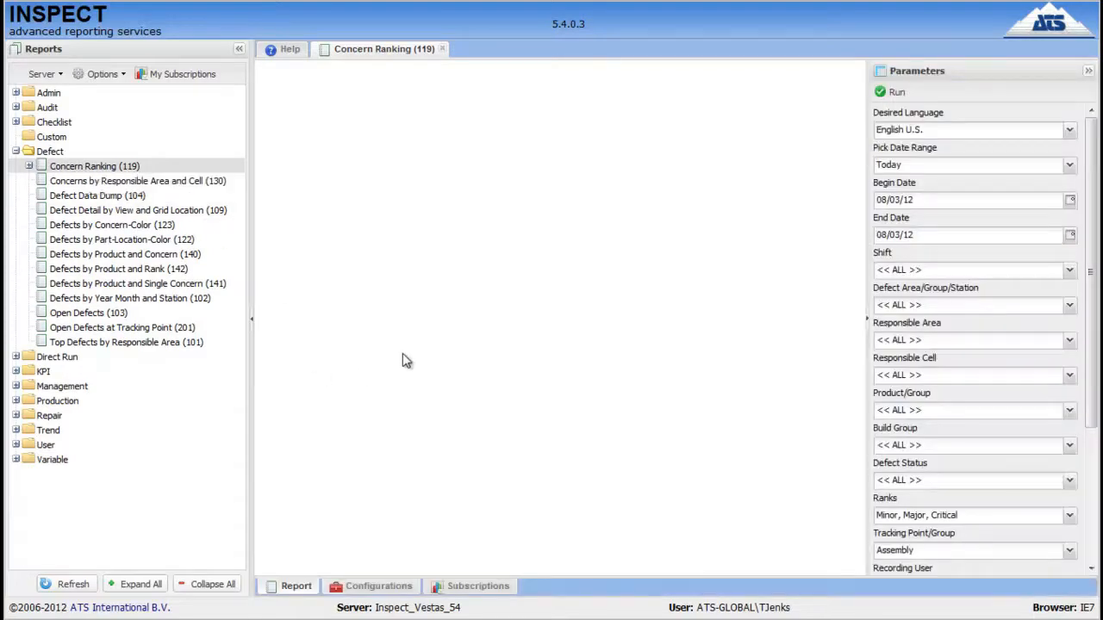
mouse_move(952, 306)
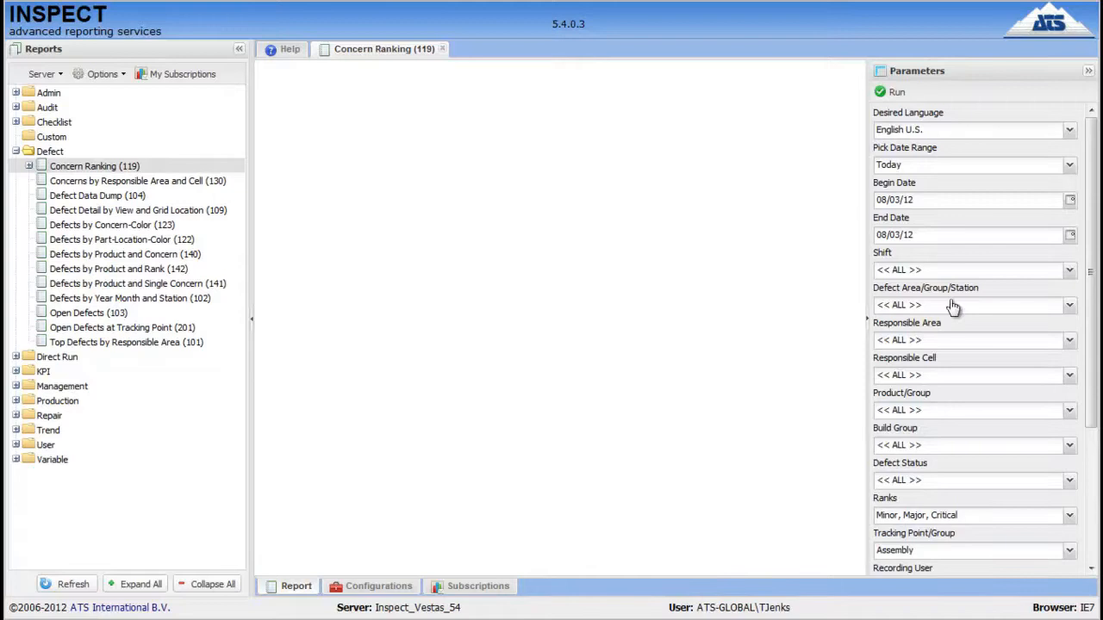
mouse_move(960, 523)
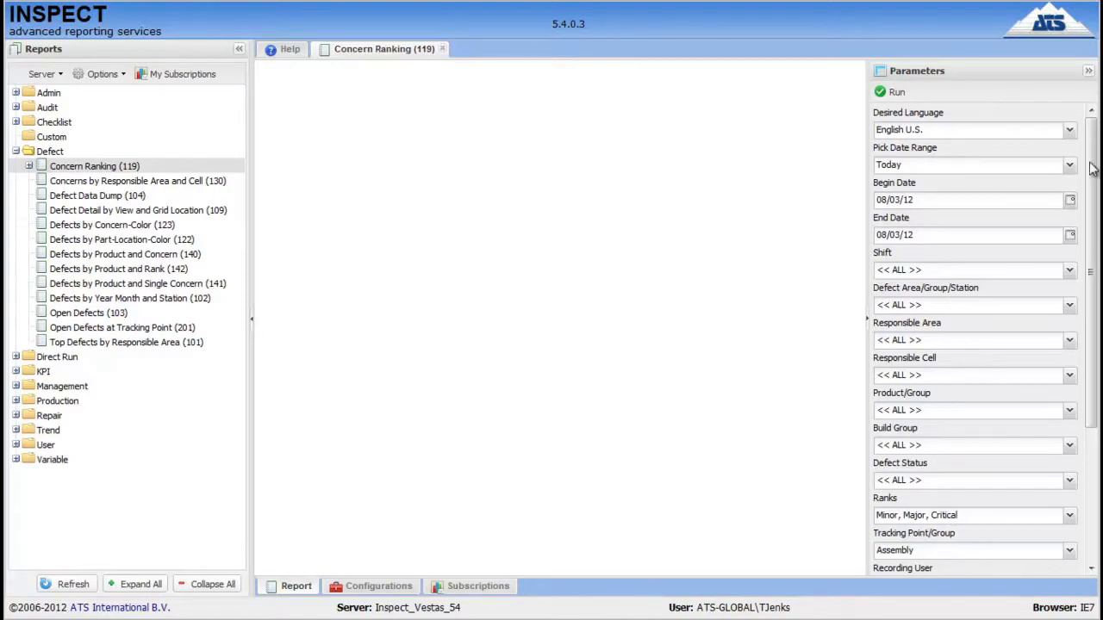
click(1062, 164)
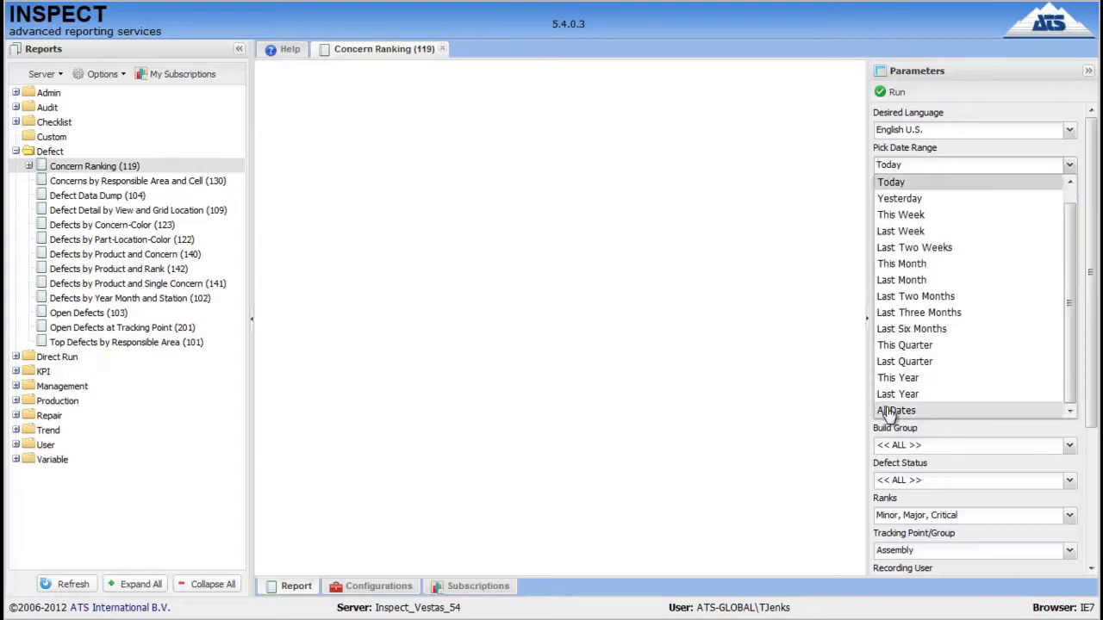
click(897, 410)
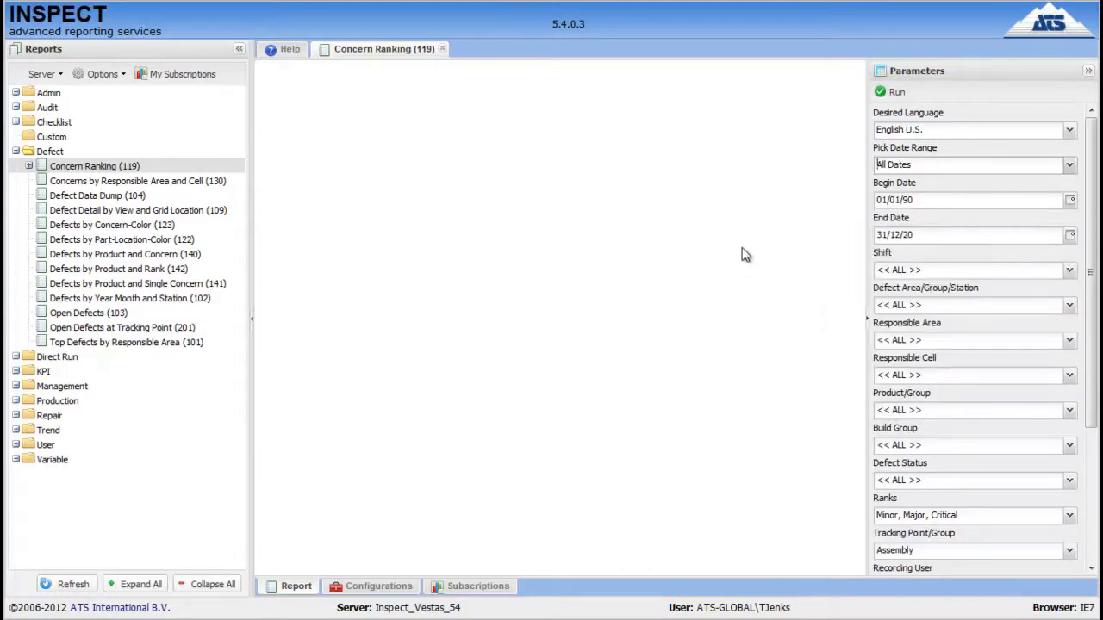
mouse_move(741, 262)
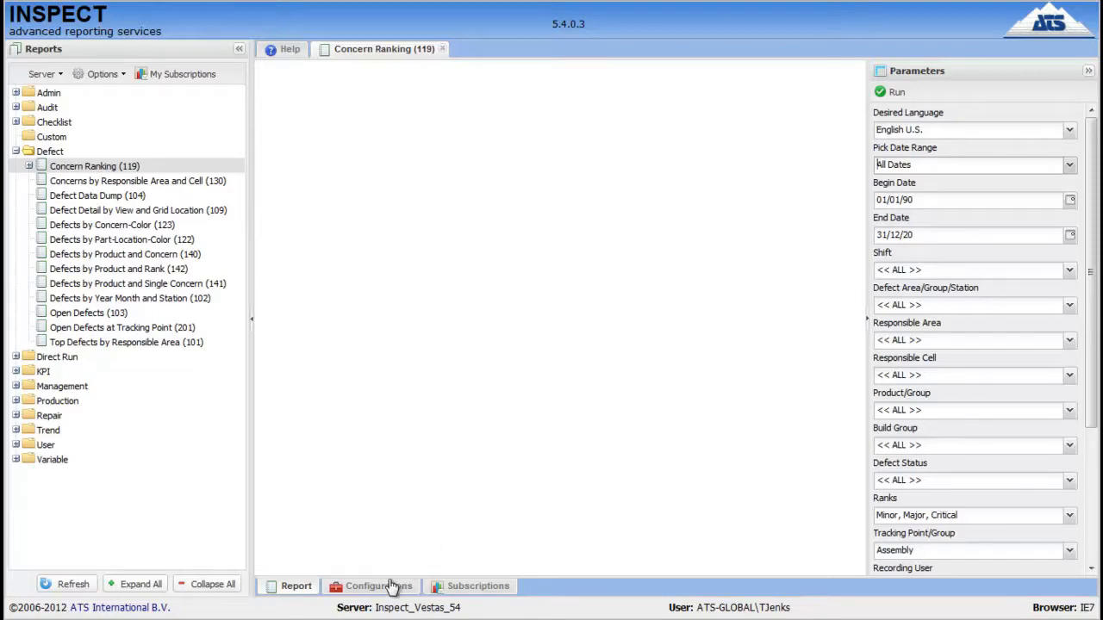
Step: List the Assembly area and Paint area configurations, then cancel a new configuration form
click(376, 585)
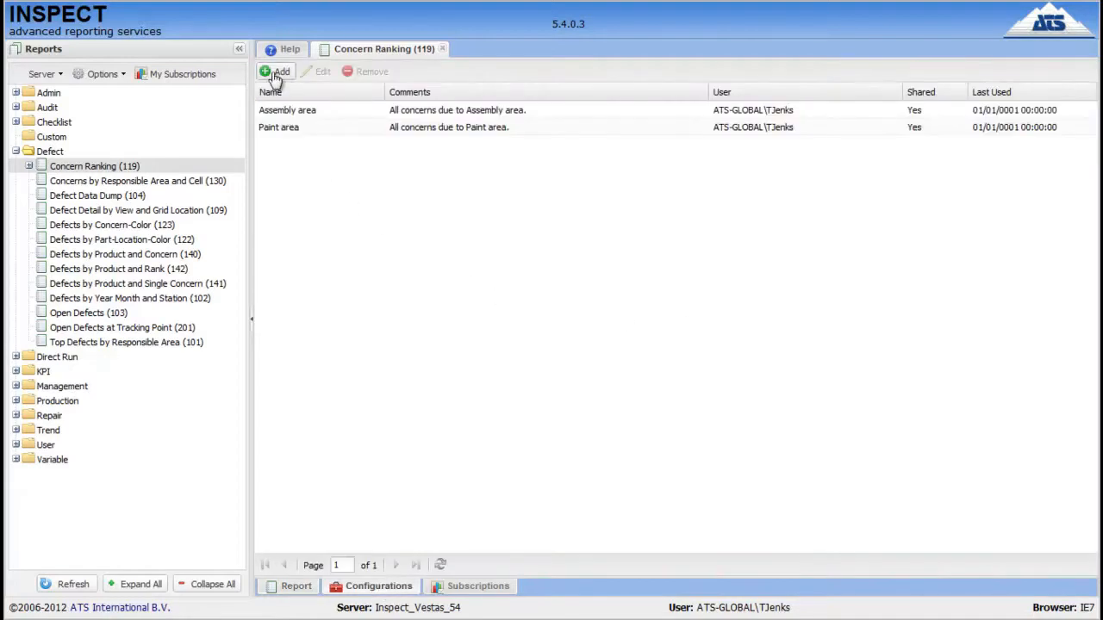
click(277, 71)
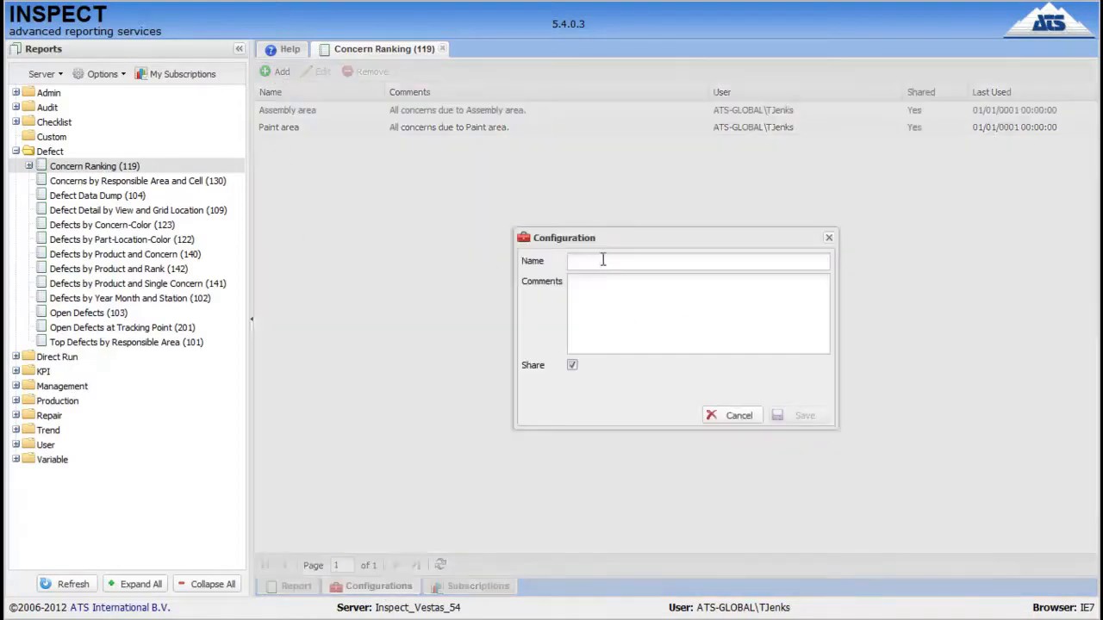
mouse_move(723, 421)
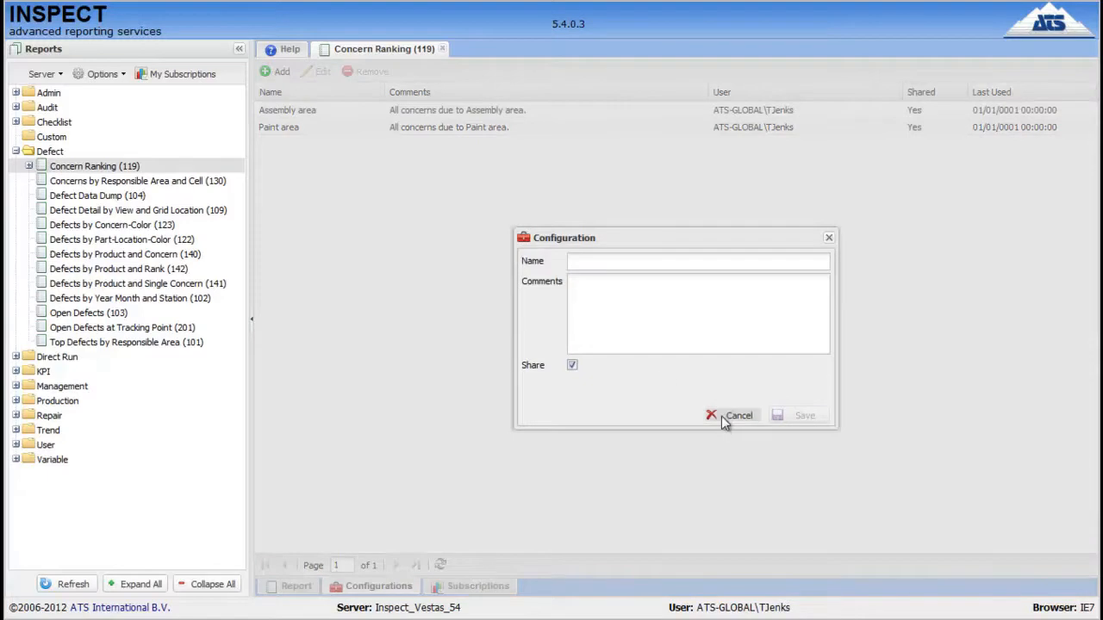
click(732, 415)
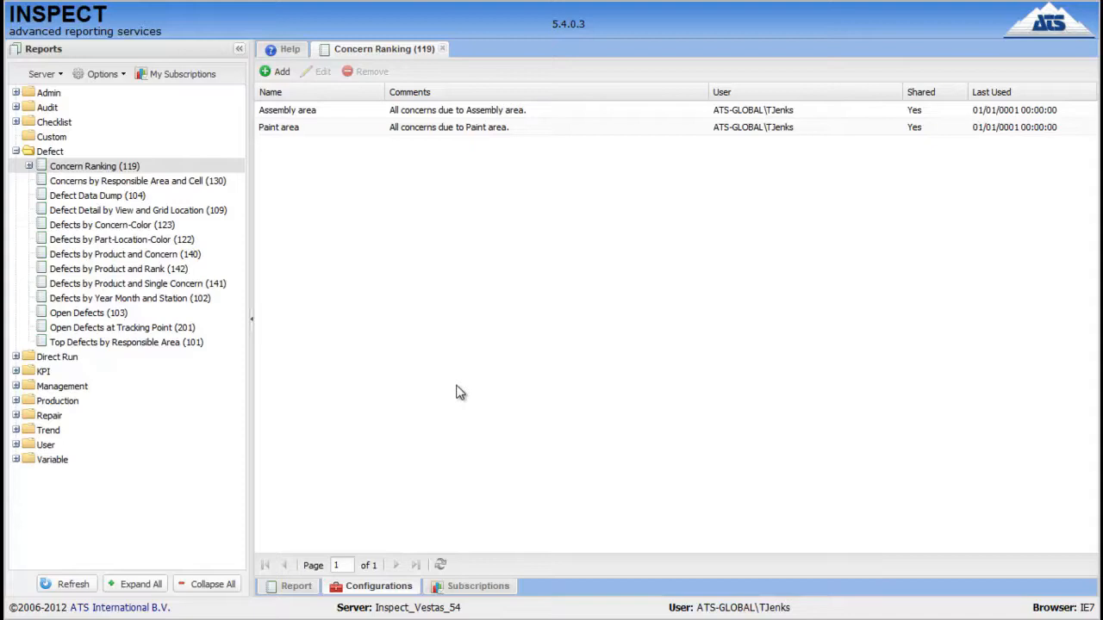
mouse_move(481, 299)
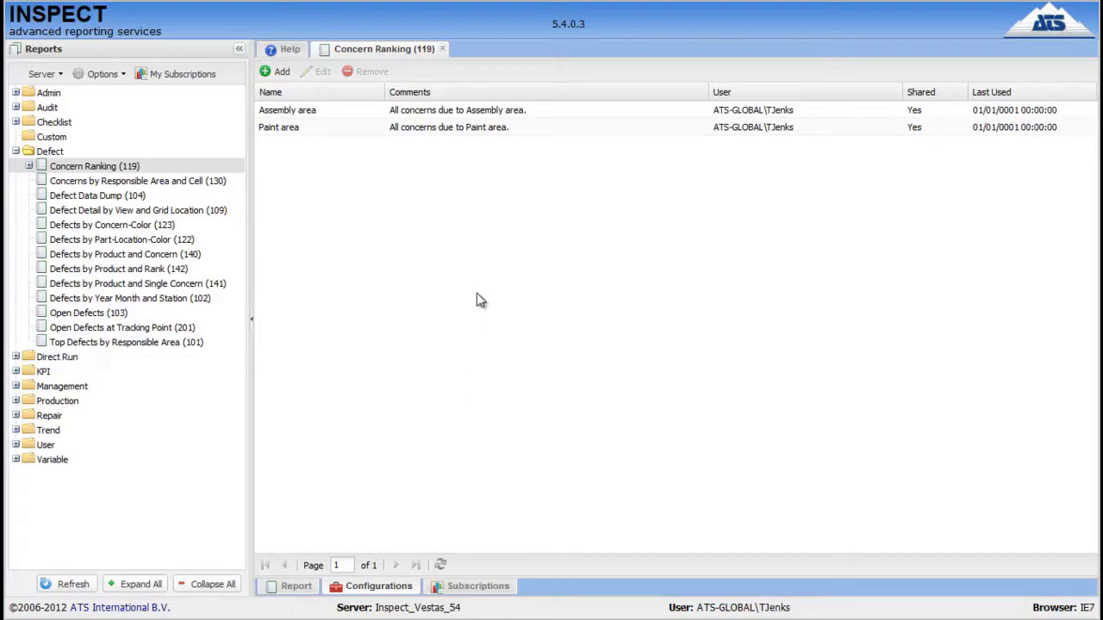
mouse_move(28, 172)
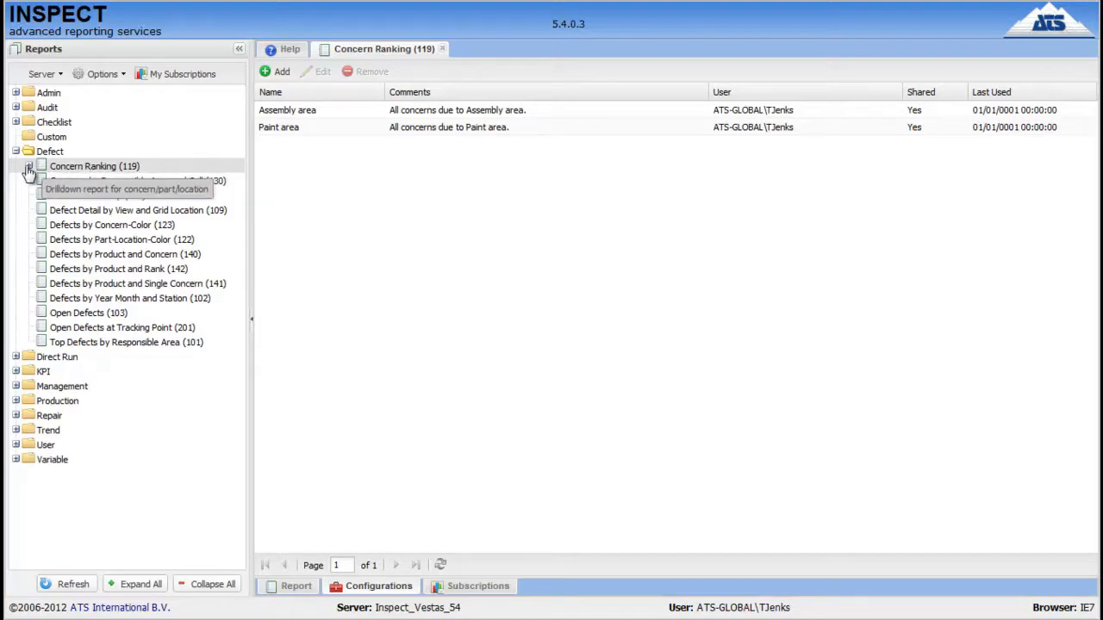
Step: Show Assembly area and Paint area under Concern Ranking and return to its parameters
click(32, 165)
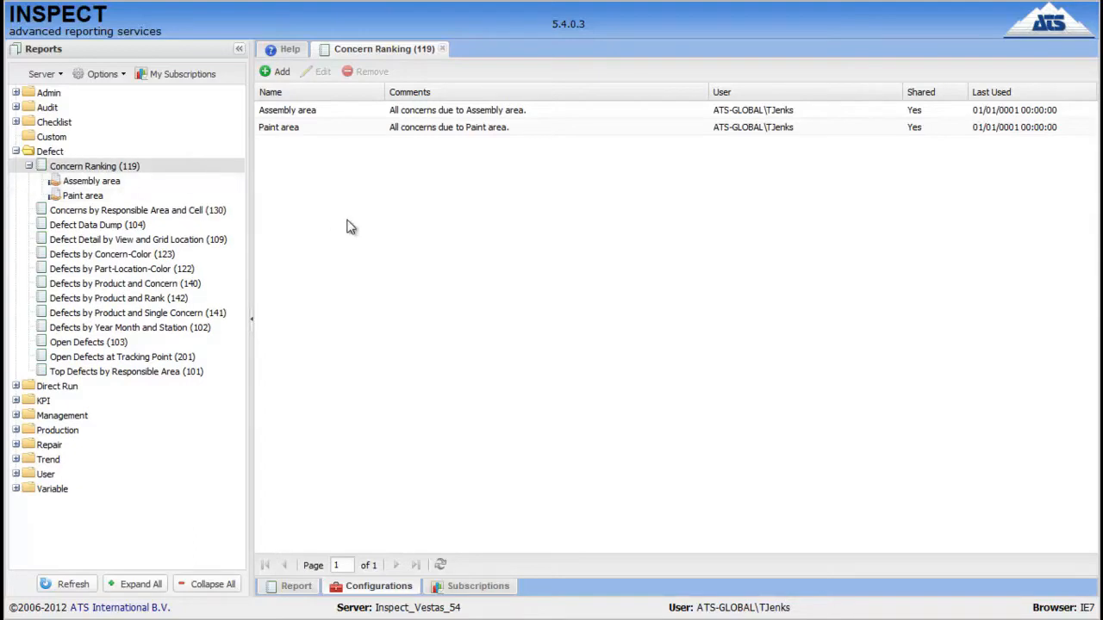
mouse_move(291, 205)
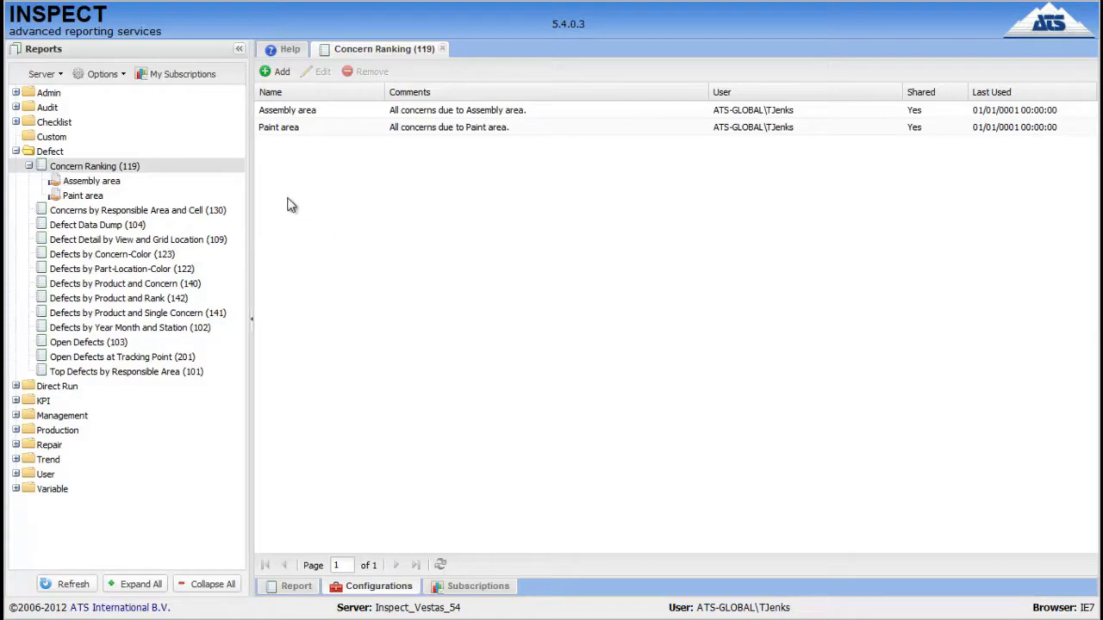
click(295, 586)
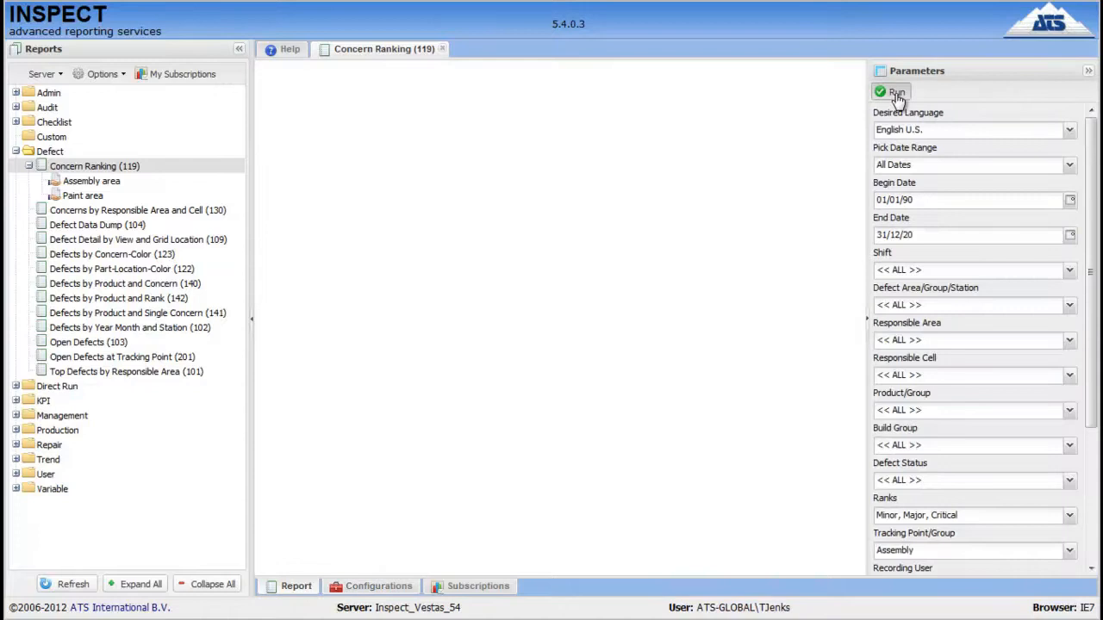
Step: Run the Concern Ranking report for 01/01/1990–31/12/2020, led by Wrong at 34
click(894, 93)
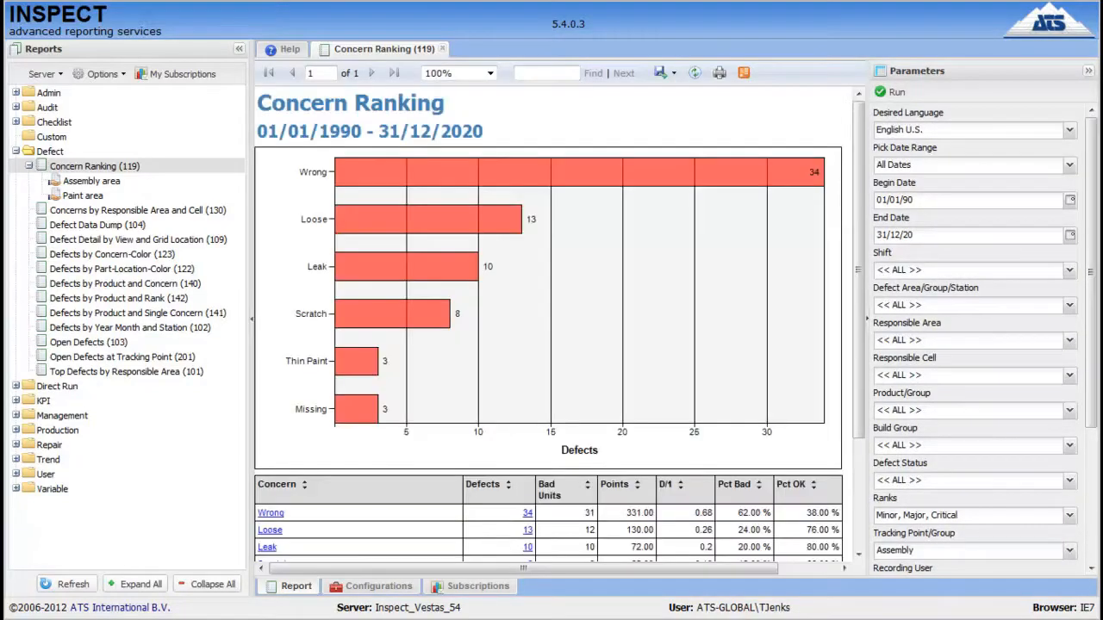
mouse_move(843, 280)
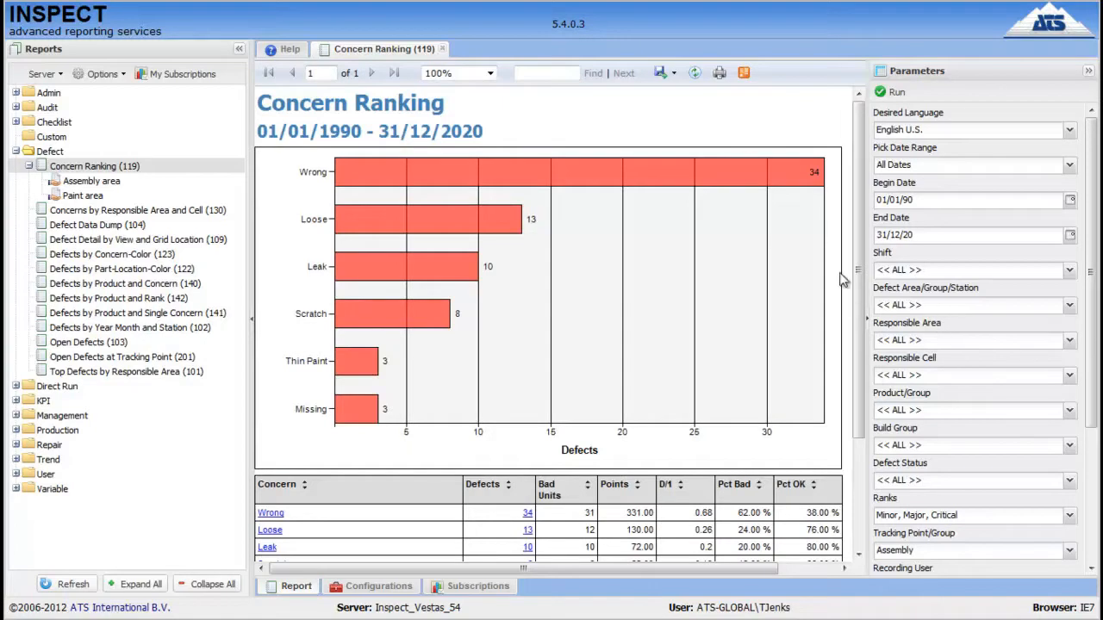
mouse_move(812, 250)
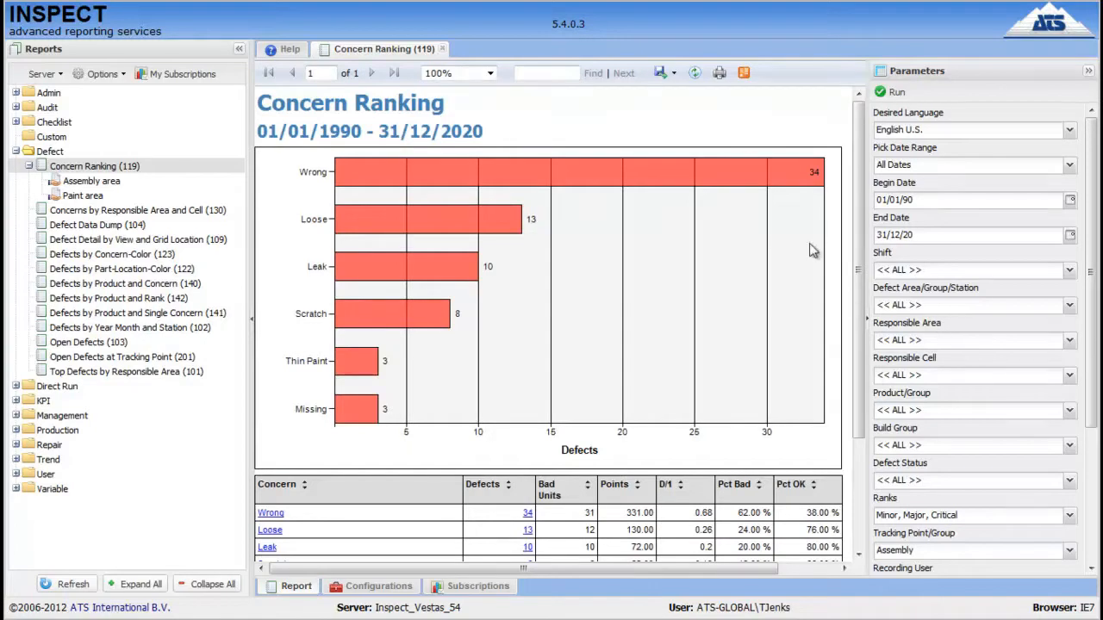
mouse_move(977, 217)
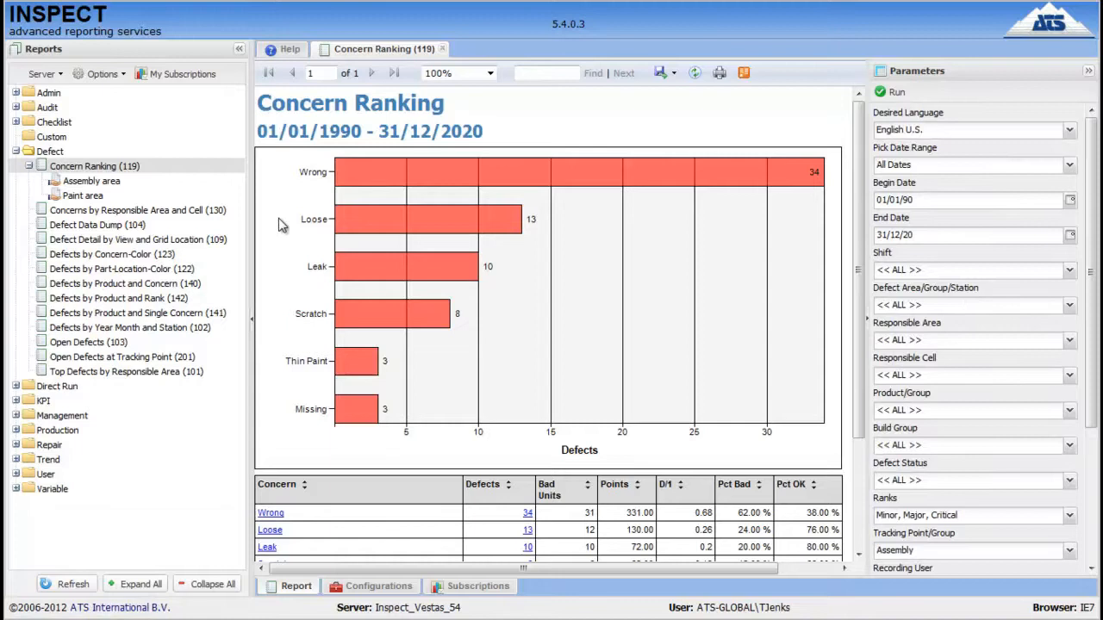
Step: Sort the concern table by Points, putting Thin Paint first
scroll(down, 3)
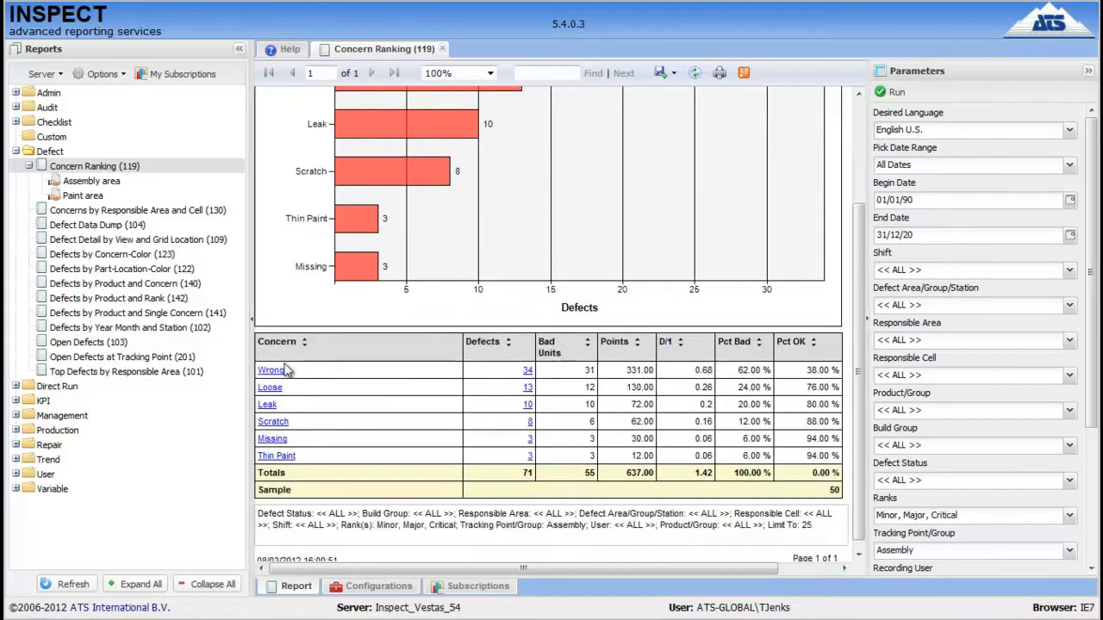
mouse_move(297, 370)
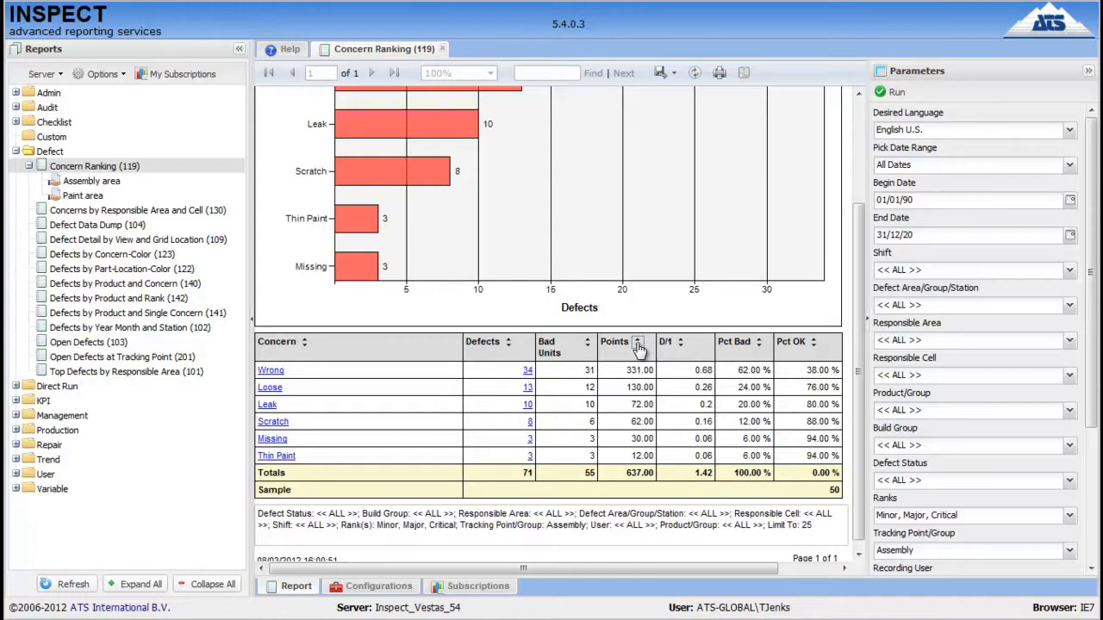
click(639, 342)
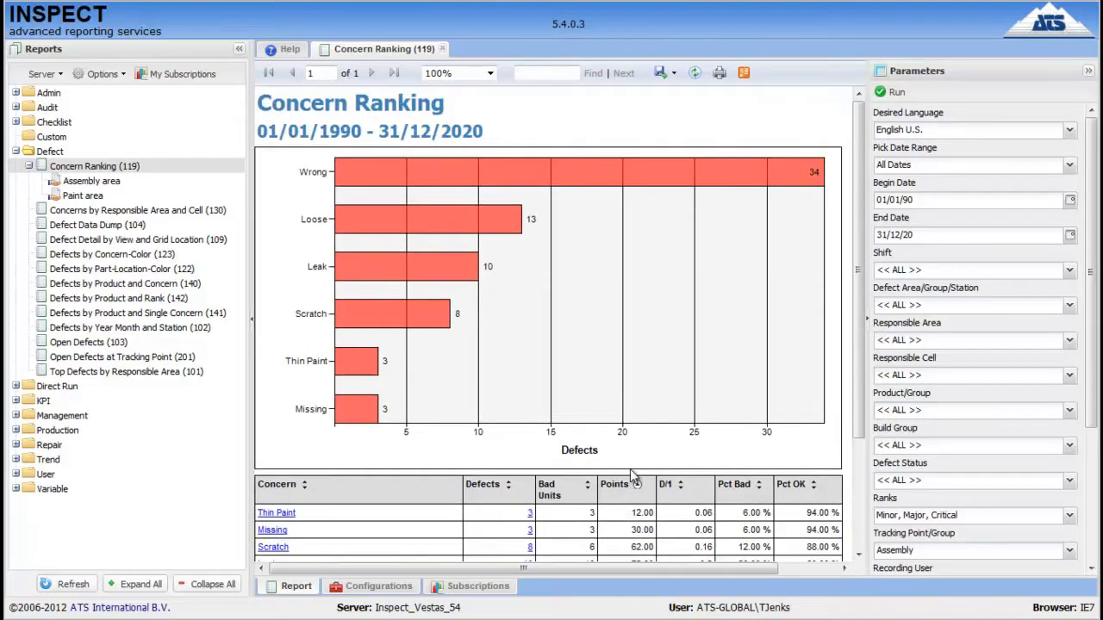
scroll(down, 3)
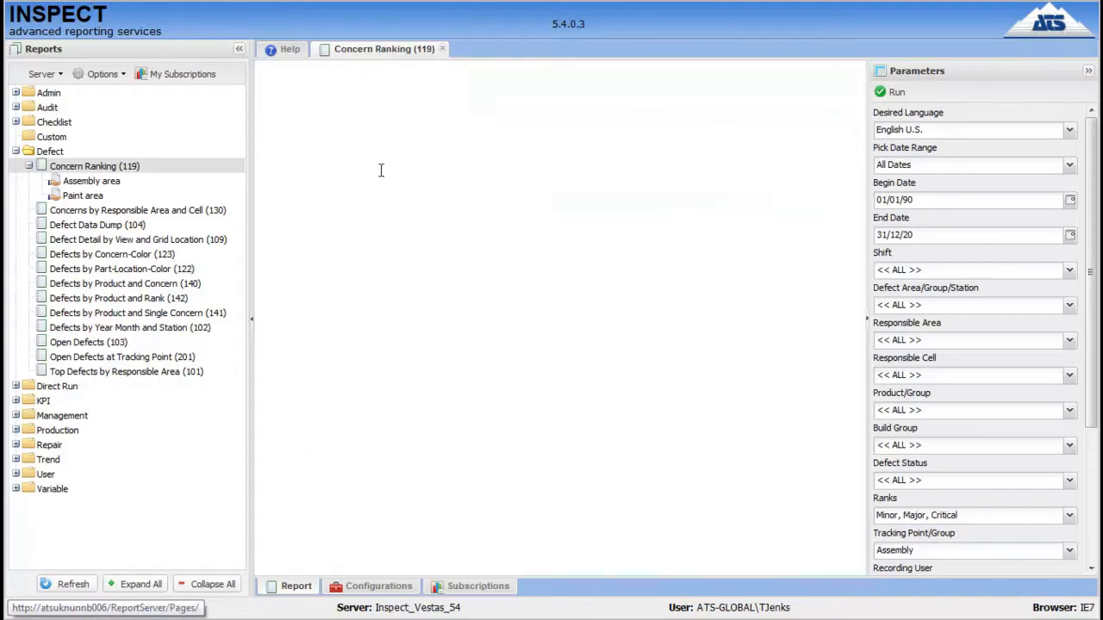
Step: Drill into the Wrong concern by part, led by Optispeed generator at 15
click(883, 92)
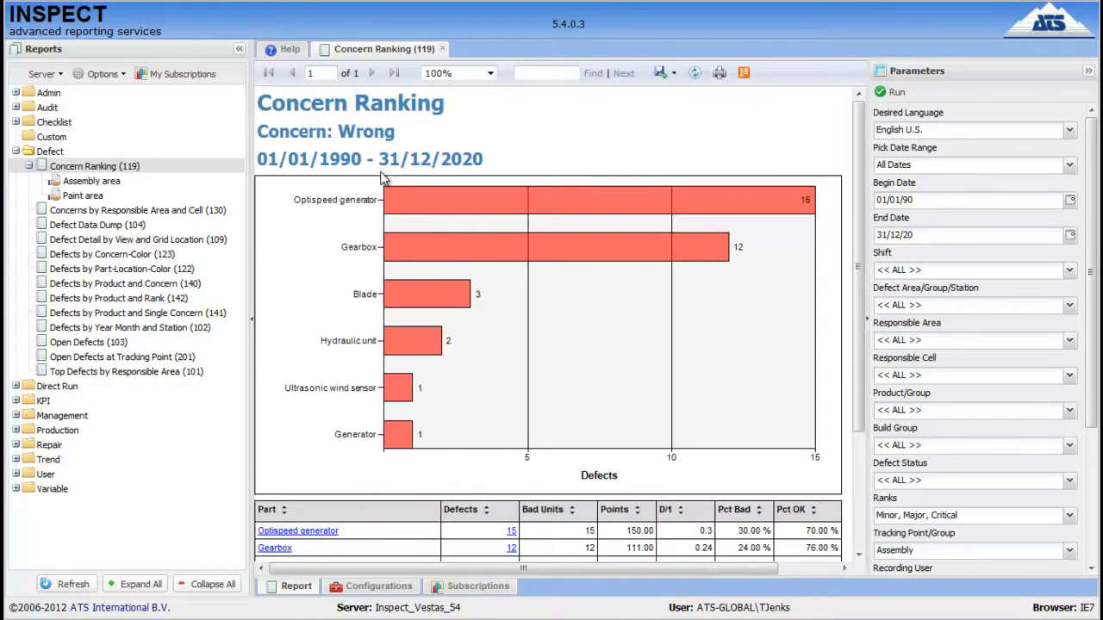
mouse_move(343, 248)
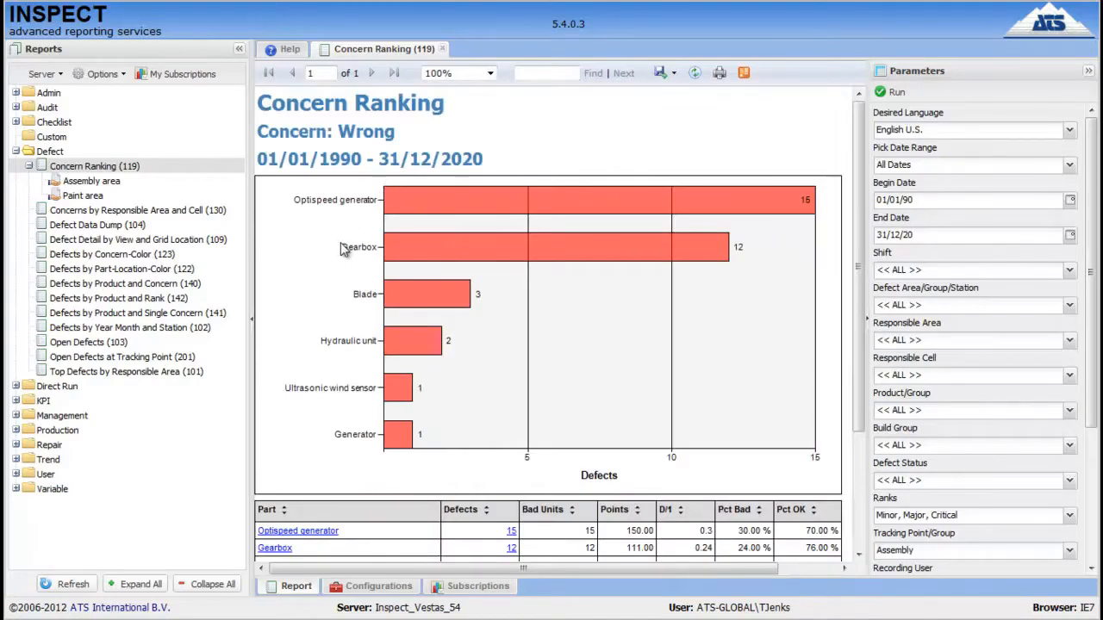
mouse_move(327, 246)
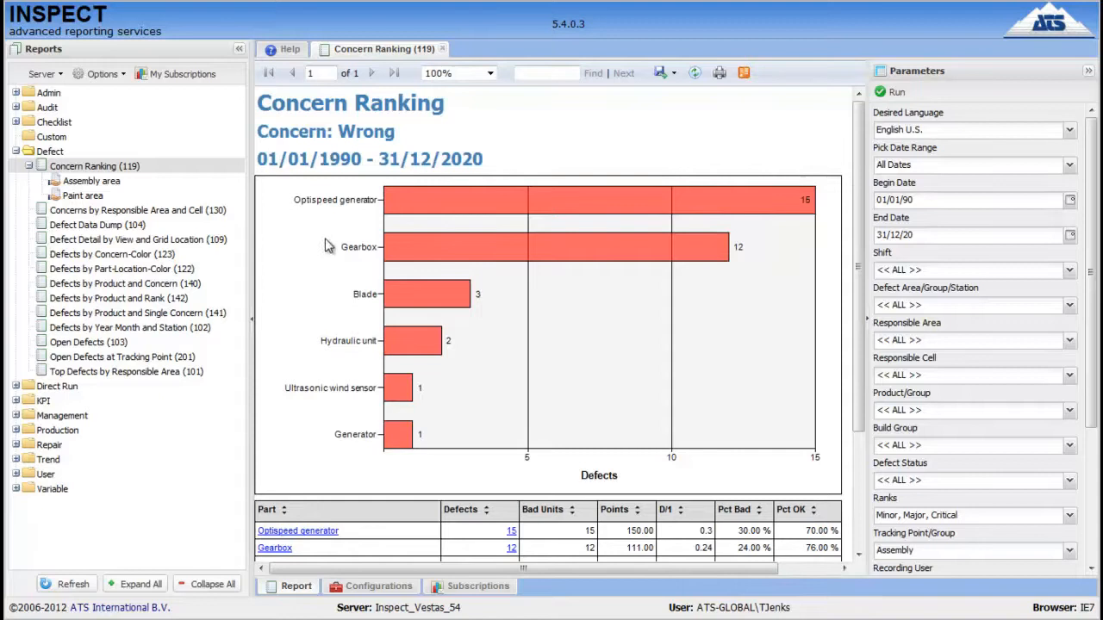
mouse_move(315, 251)
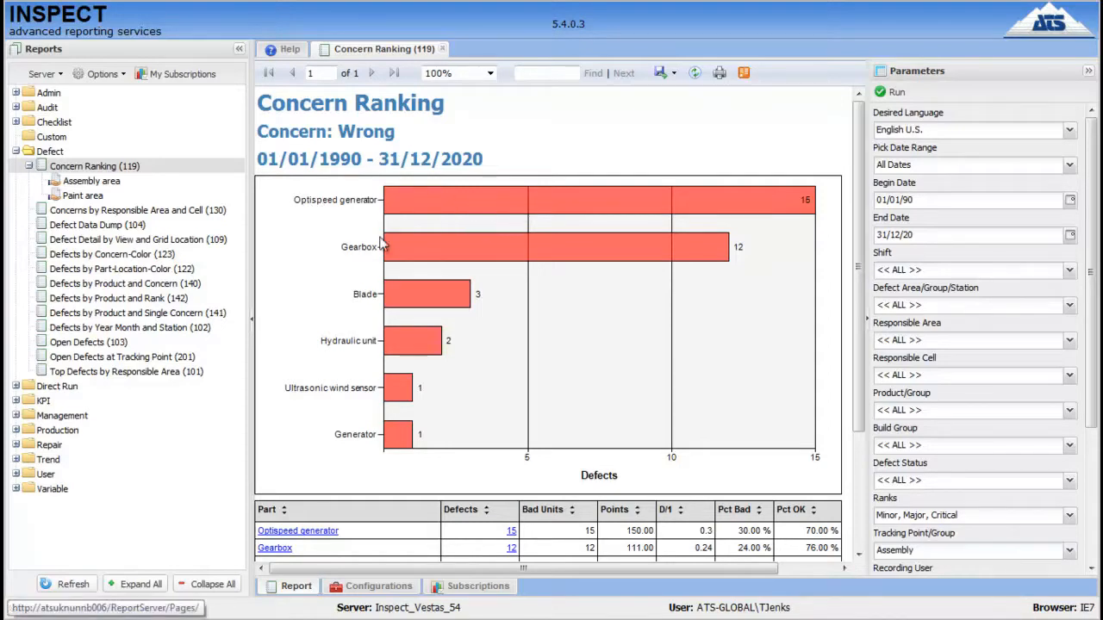
scroll(down, 3)
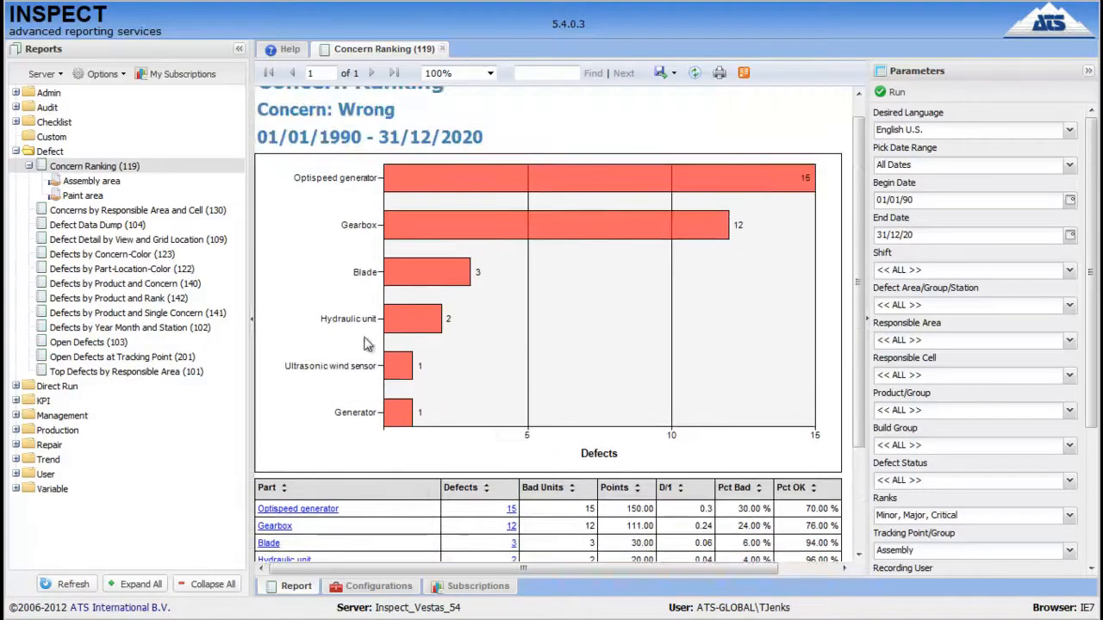
mouse_move(437, 185)
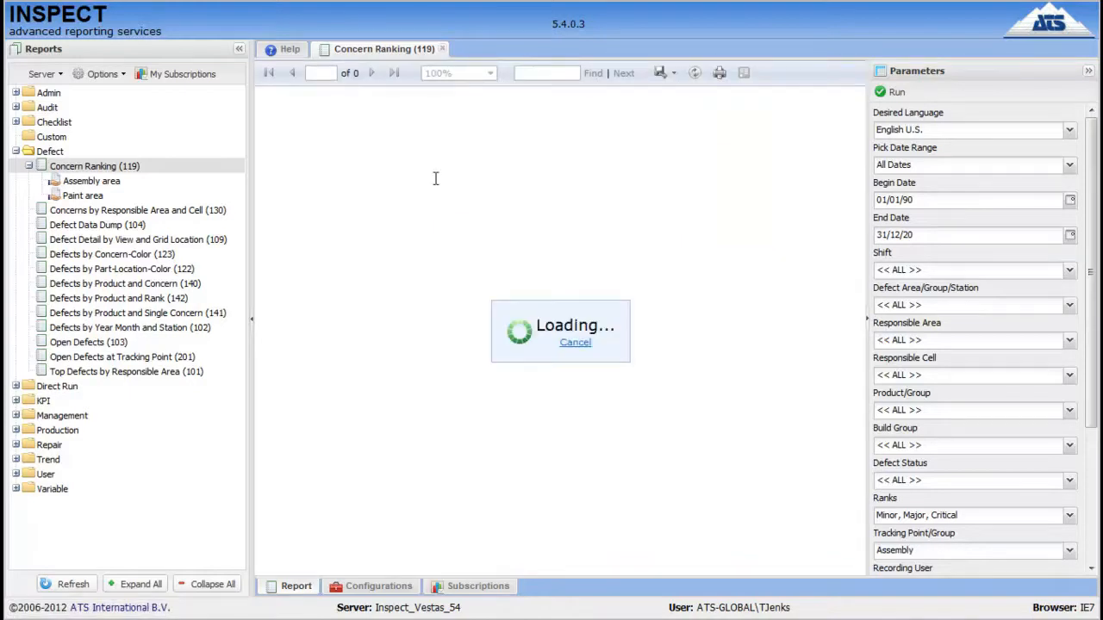
mouse_move(437, 184)
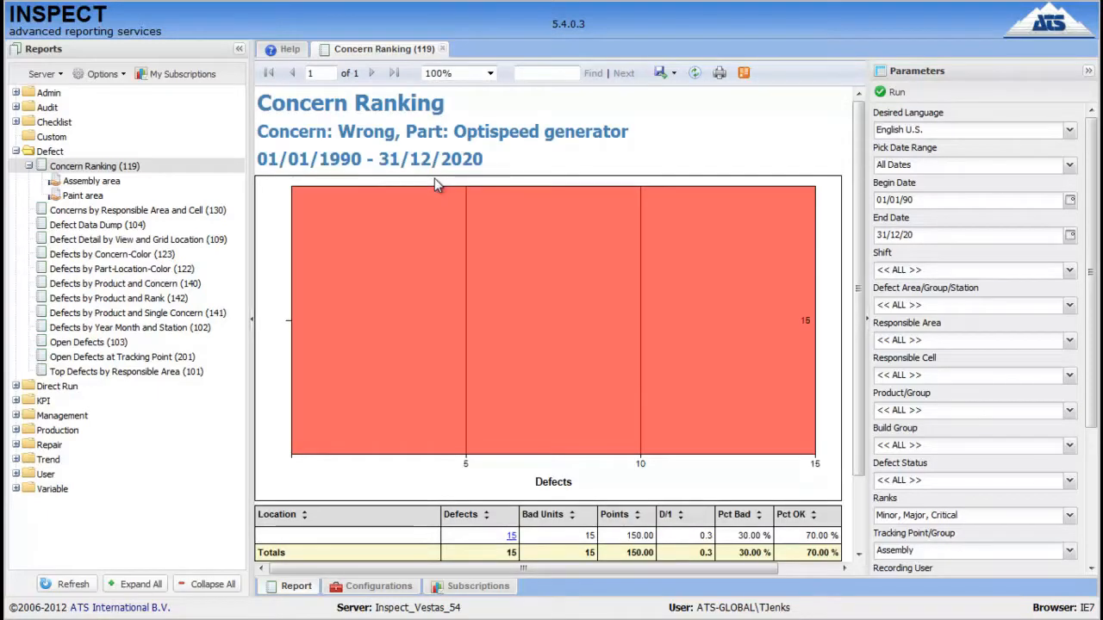
mouse_move(426, 278)
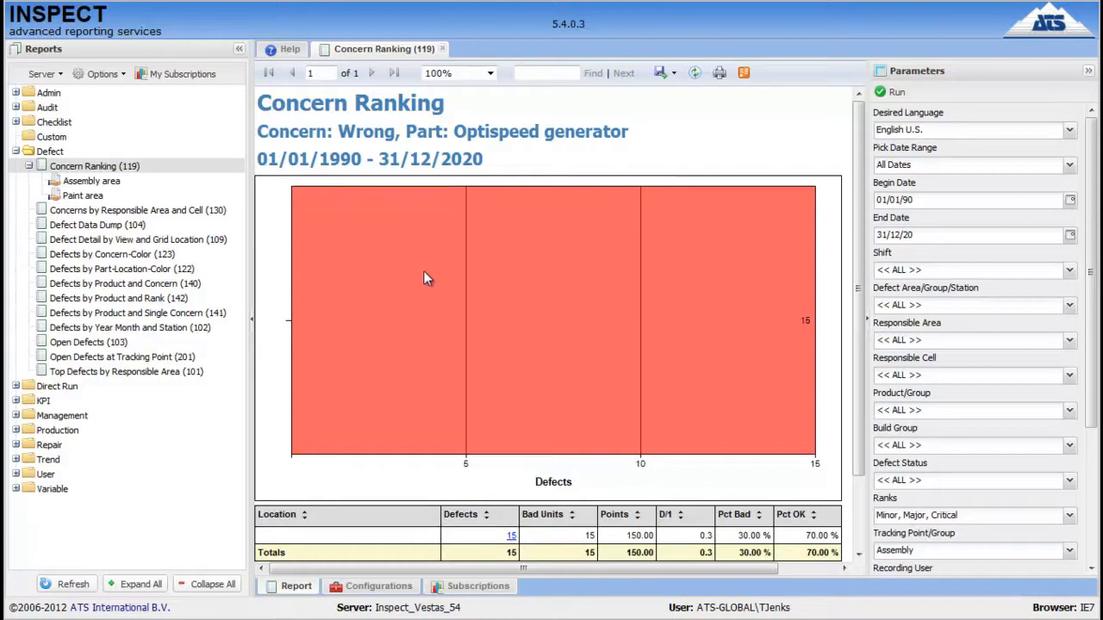
Step: Review the Optispeed generator drill-down for Wrong showing 15 defects
scroll(down, 3)
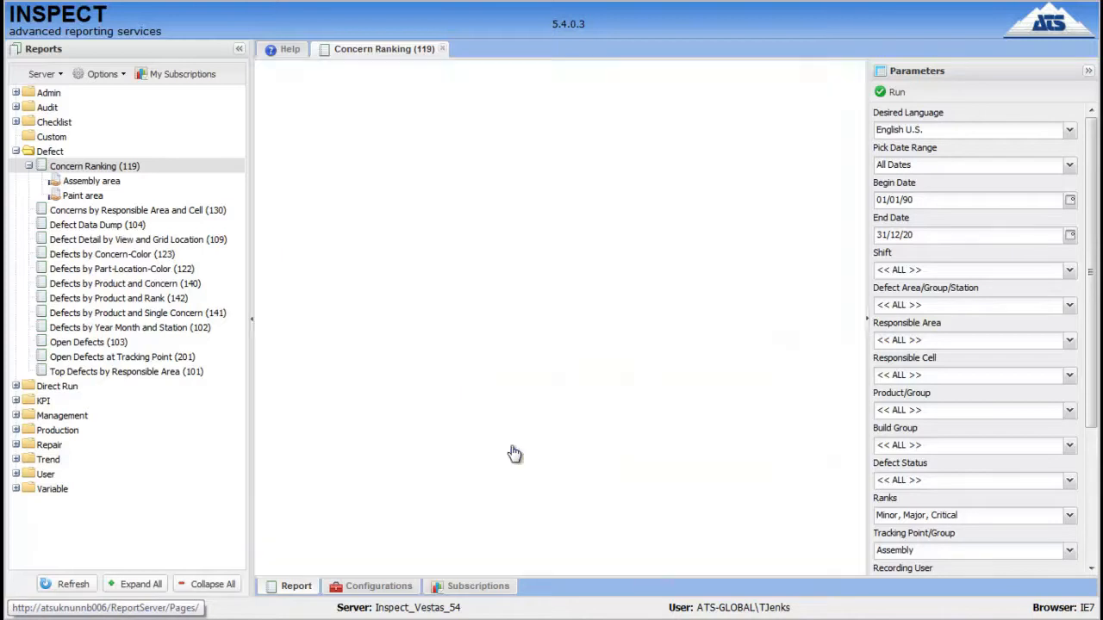
Step: Review the 15-defect list for Wrong on Optispeed generator, then show Subscriptions
click(894, 91)
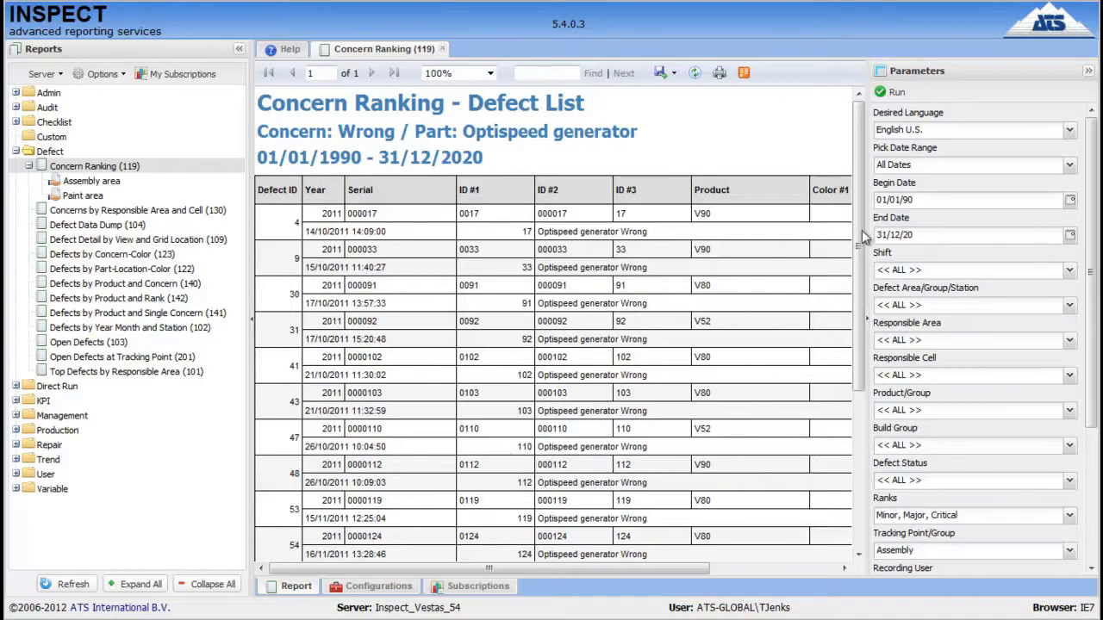
scroll(down, 3)
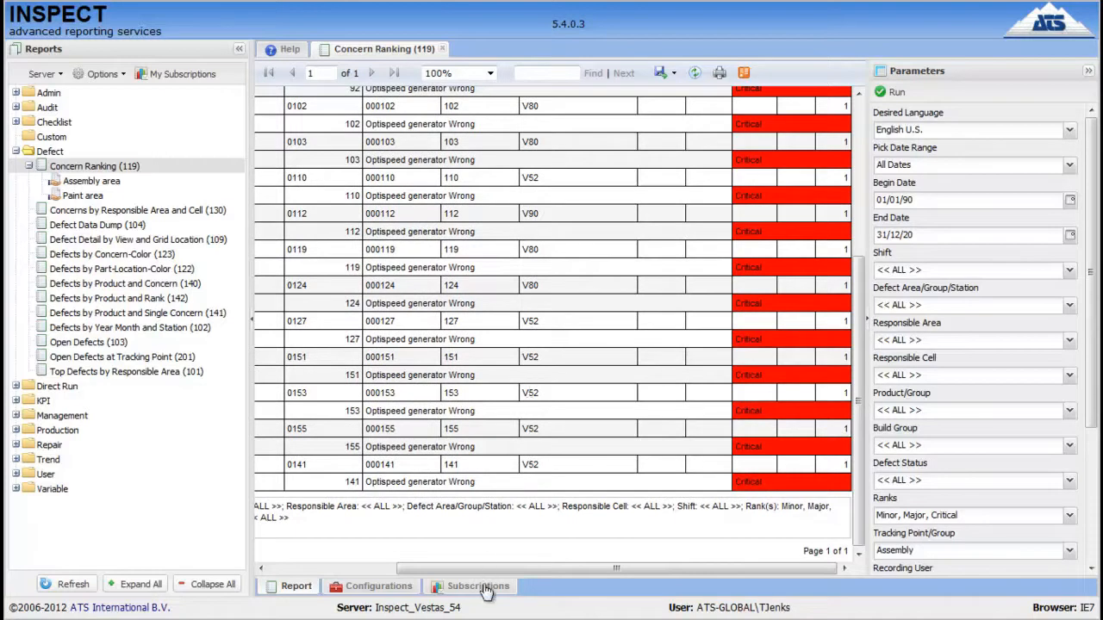
click(478, 586)
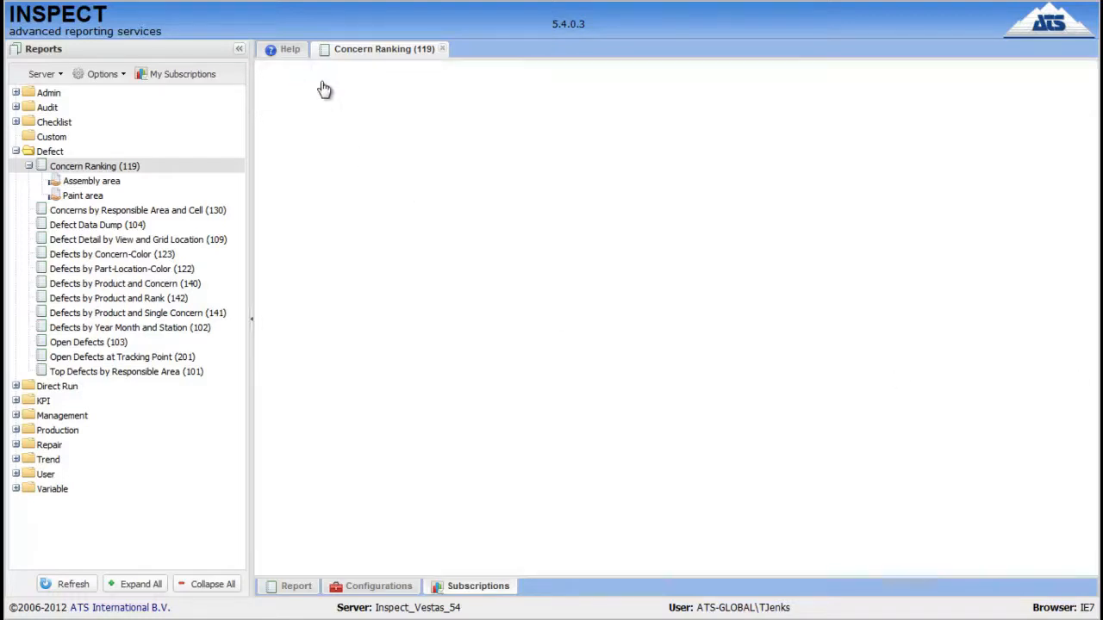
Step: Create a subscription delivering PDF to a Windows file share and view its schedule
click(475, 586)
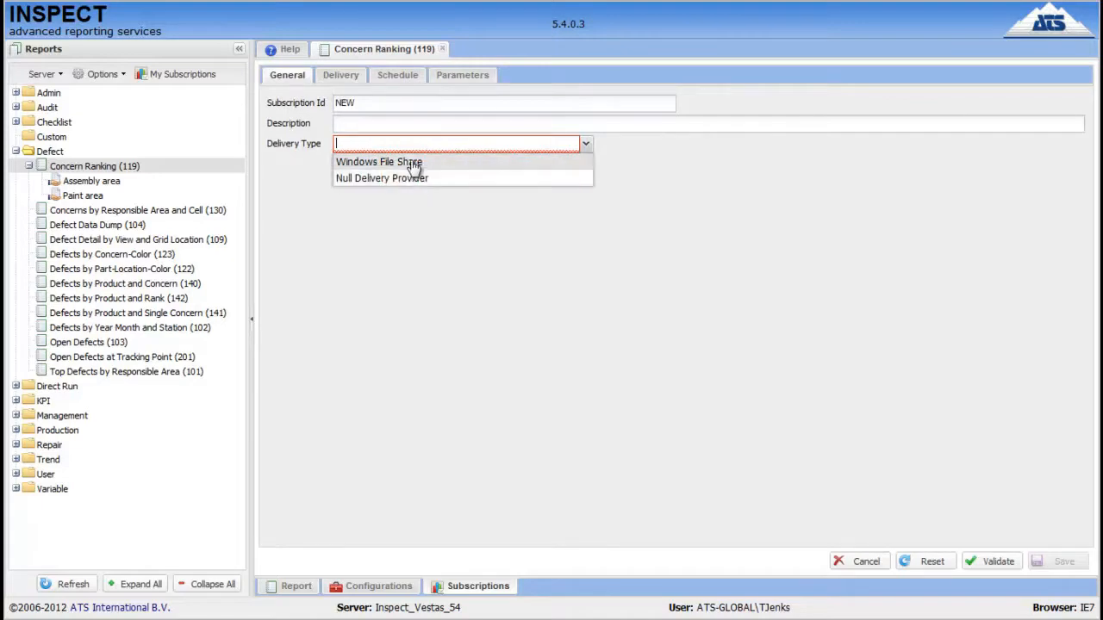
click(377, 162)
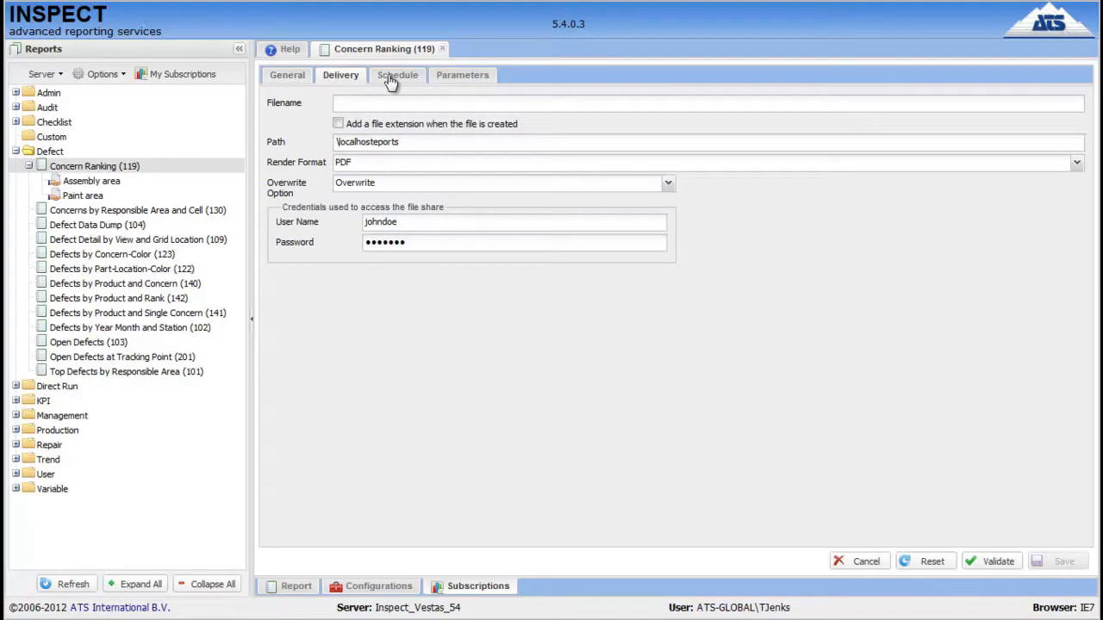
click(398, 75)
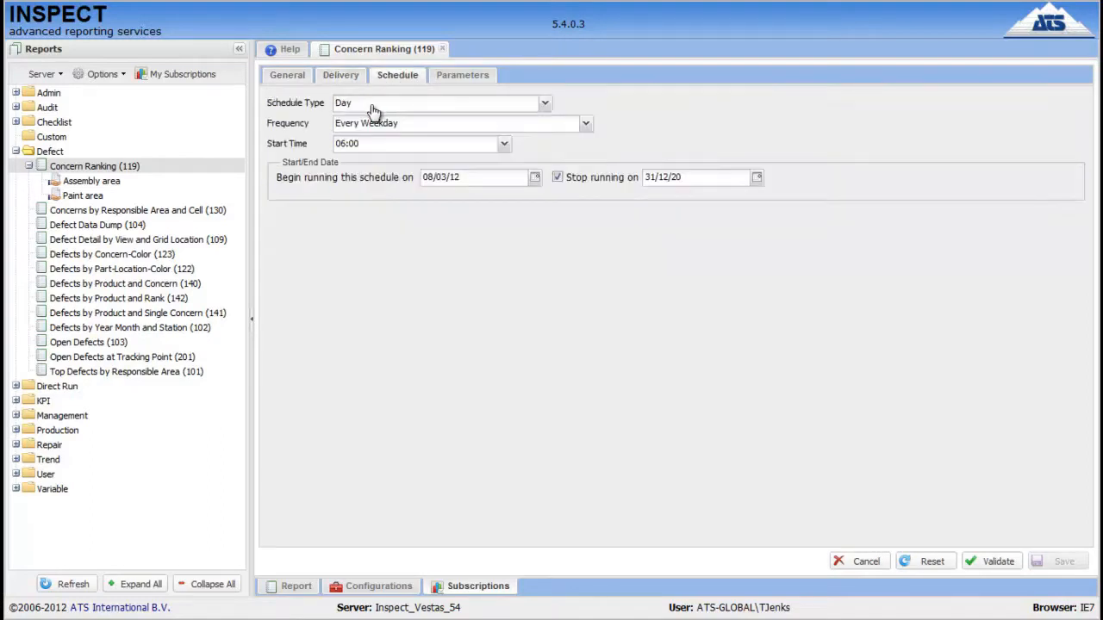
Step: Change the subscription schedule type to Weekly, keeping Monday–Friday at 06:00
click(541, 102)
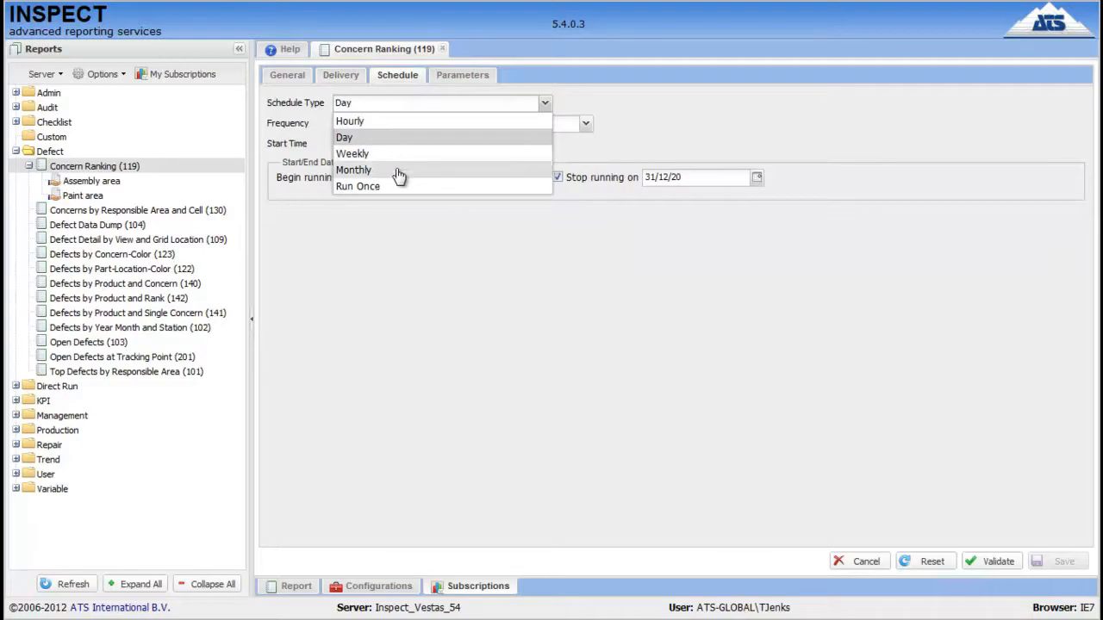
click(352, 153)
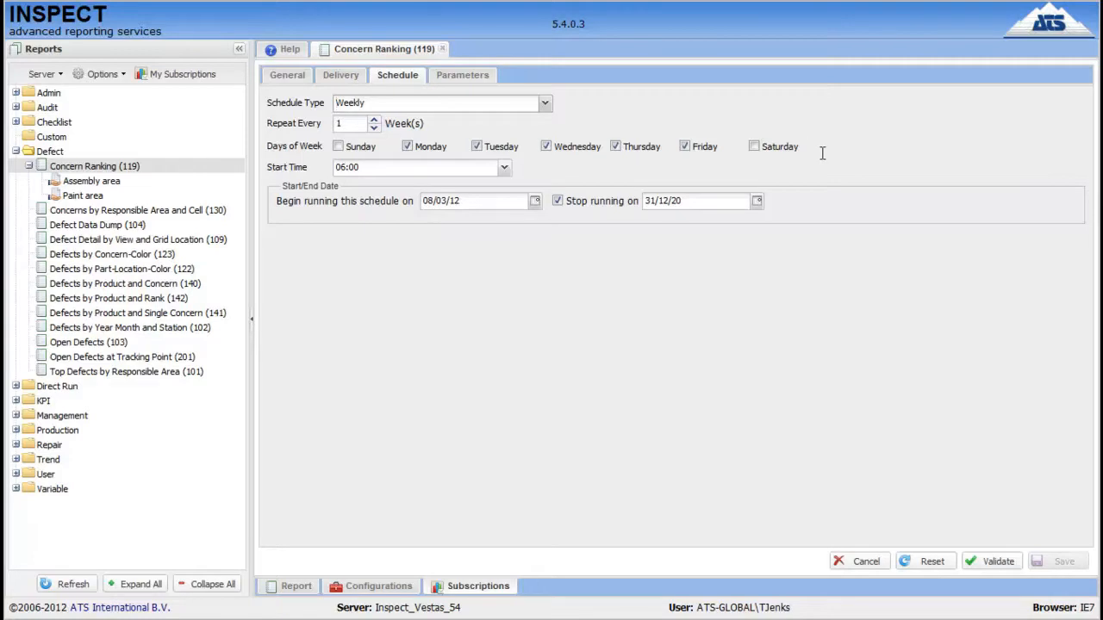
mouse_move(454, 83)
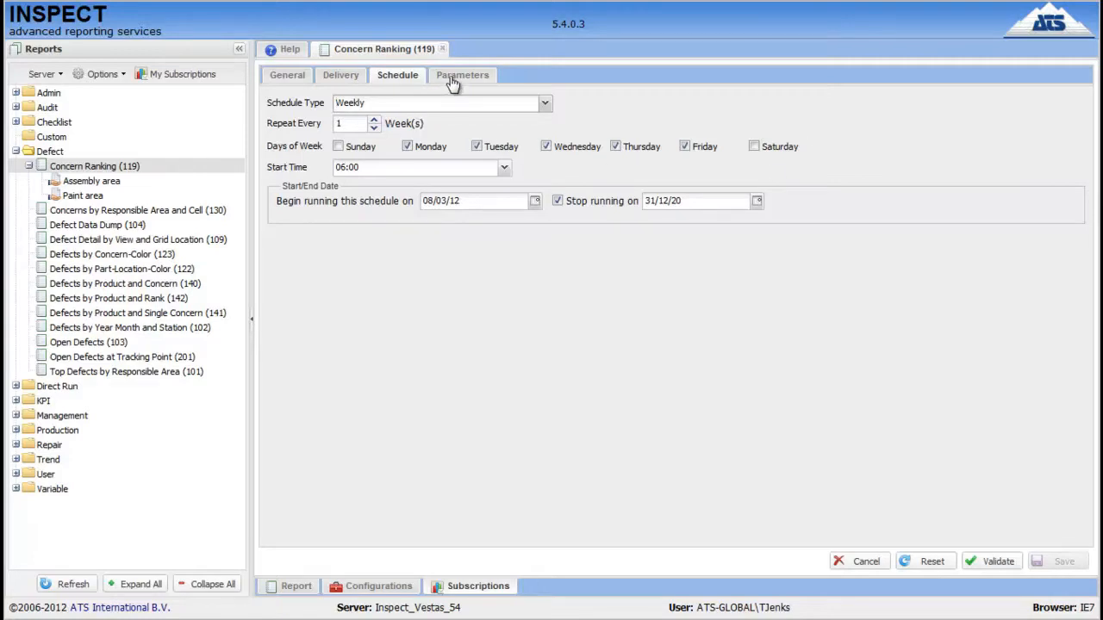
mouse_move(456, 82)
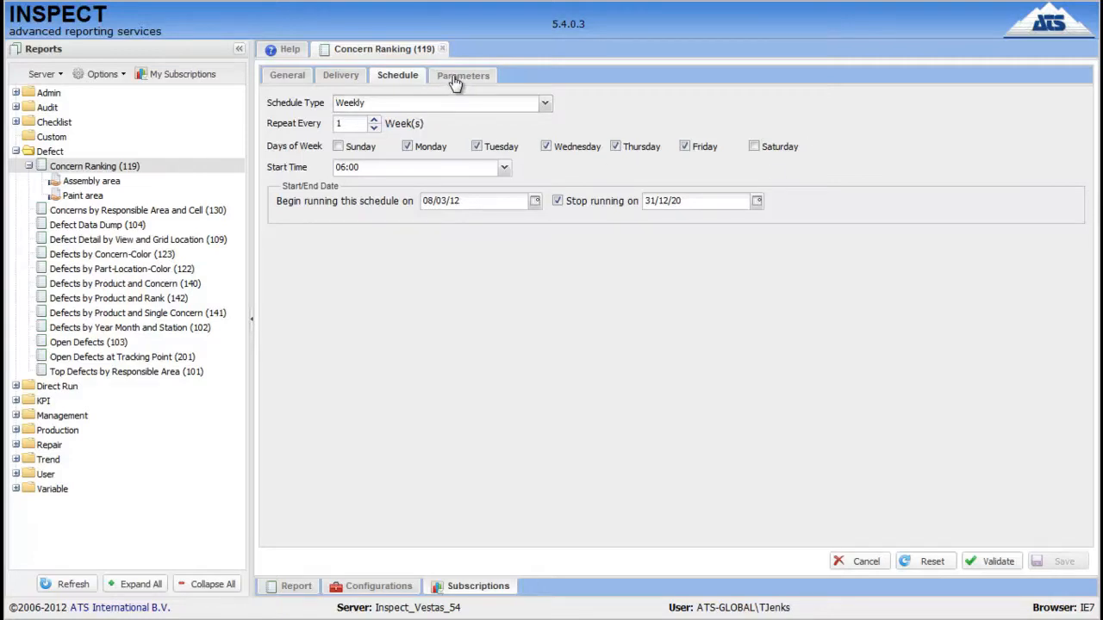
Step: Review the subscription parameters (date range Today, 08/03/12), then return to the defect list report
click(462, 75)
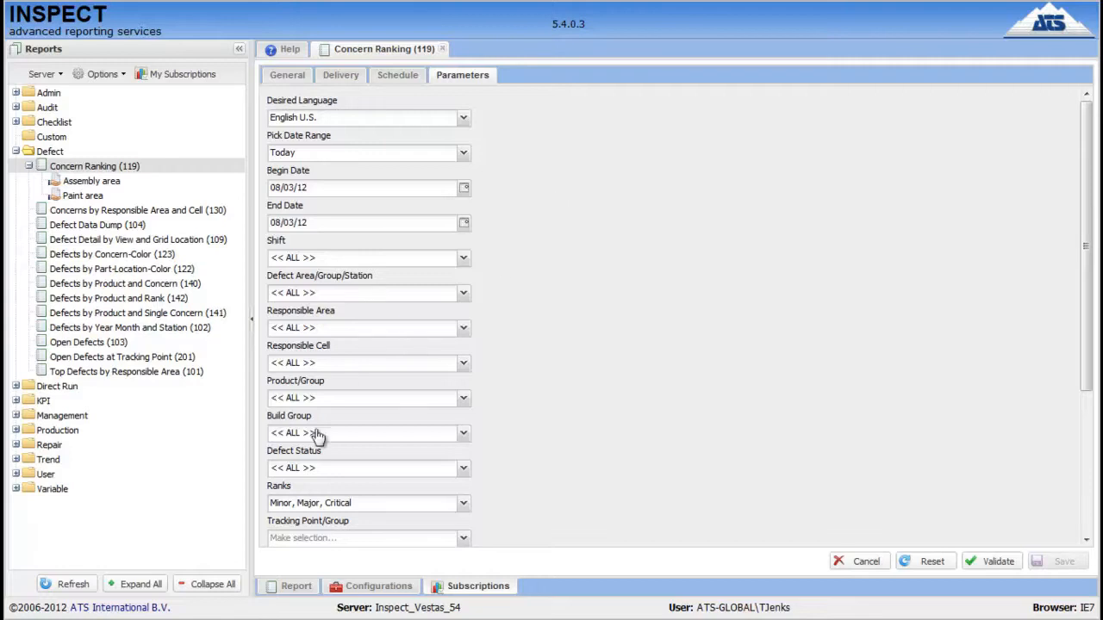
click(296, 586)
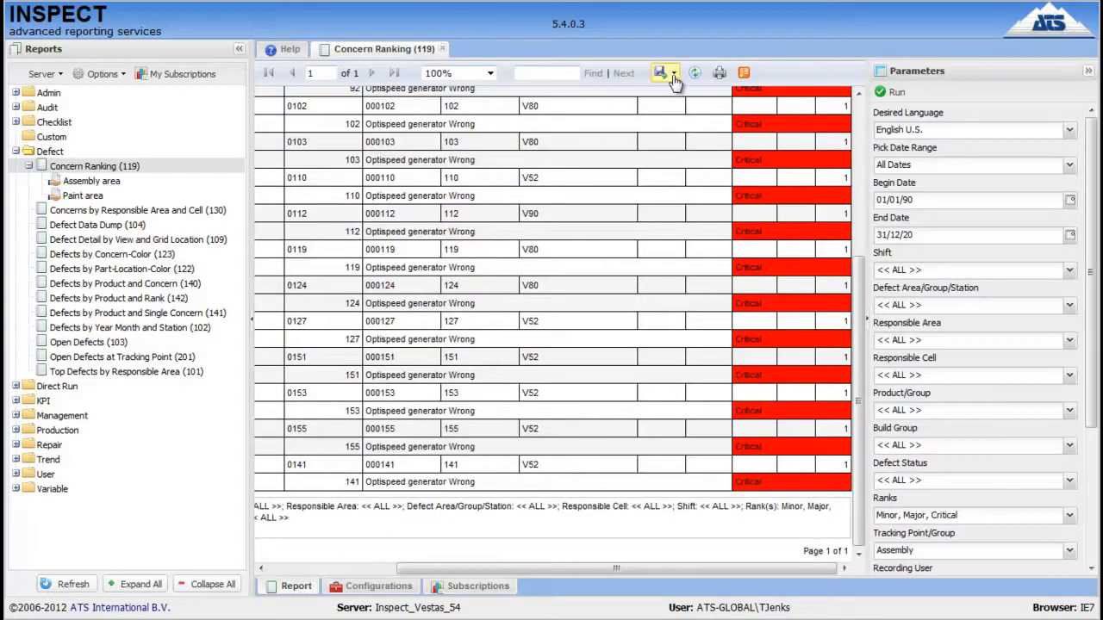
Step: Show the report's export formats: XML, CSV, PDF, MHTML, Excel, TIFF and Word
click(662, 72)
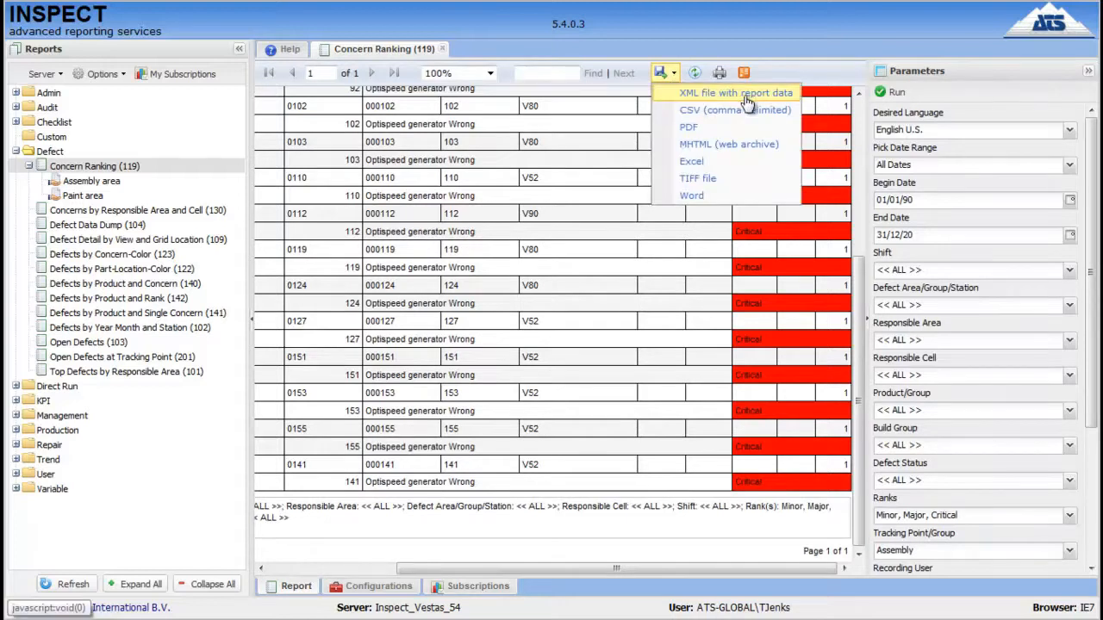
mouse_move(729, 196)
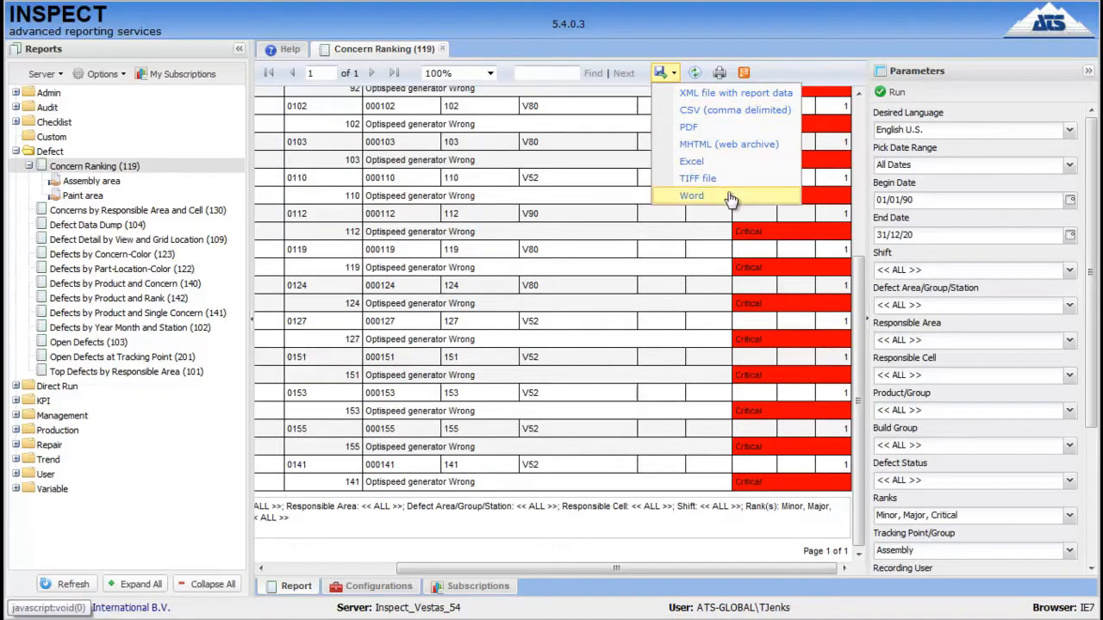
mouse_move(739, 167)
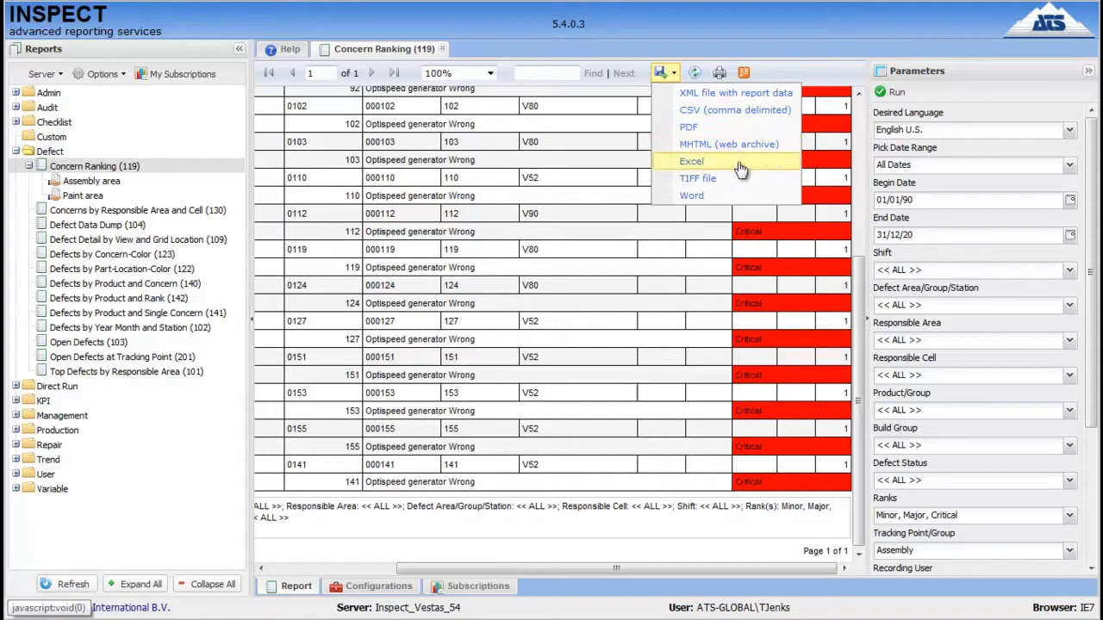
mouse_move(719, 127)
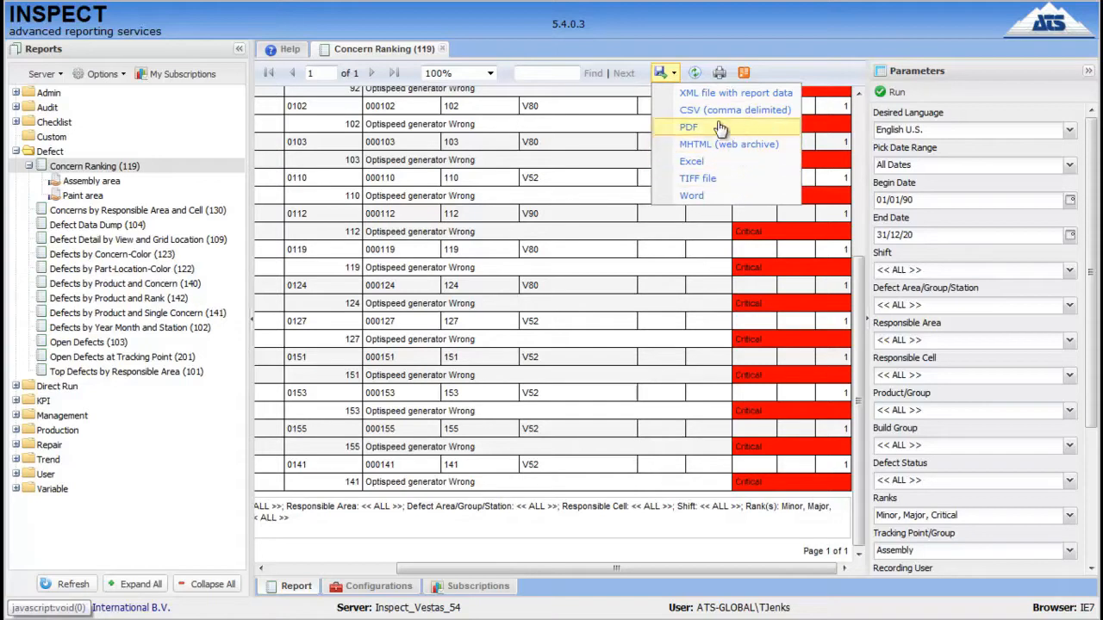
mouse_move(708, 112)
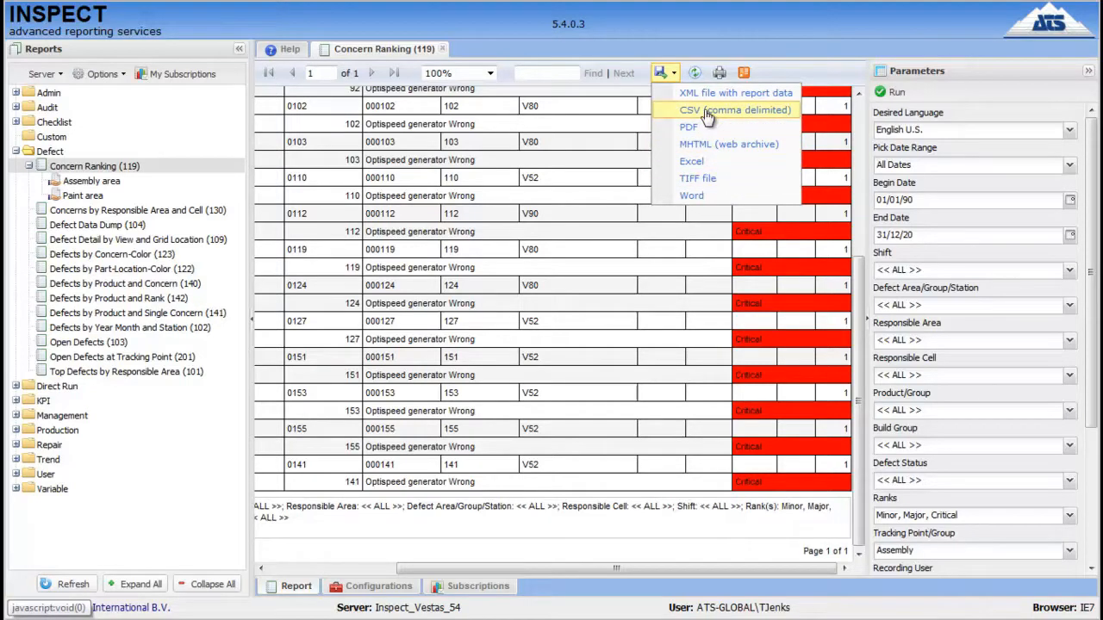